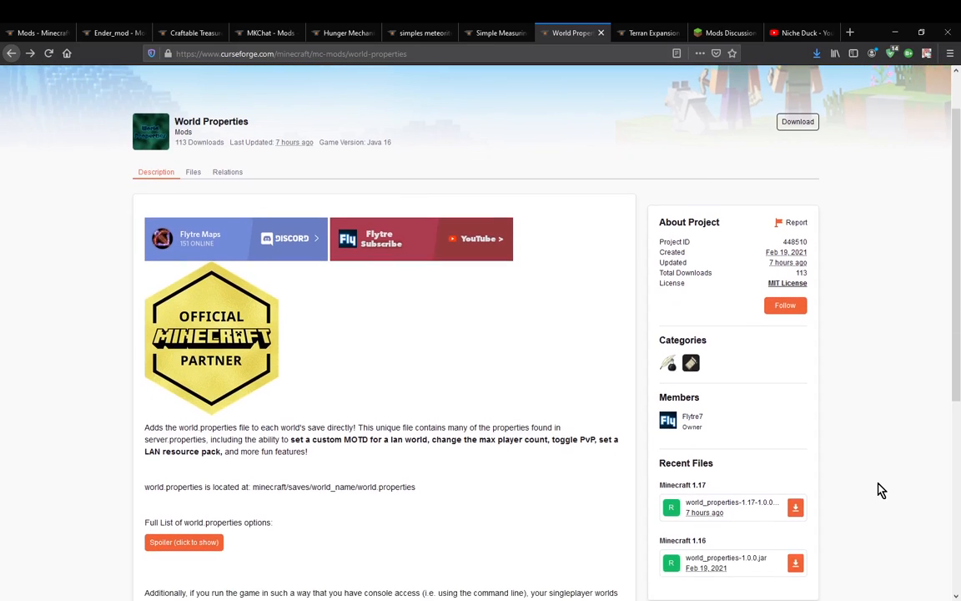
pyautogui.moveTo(878, 485)
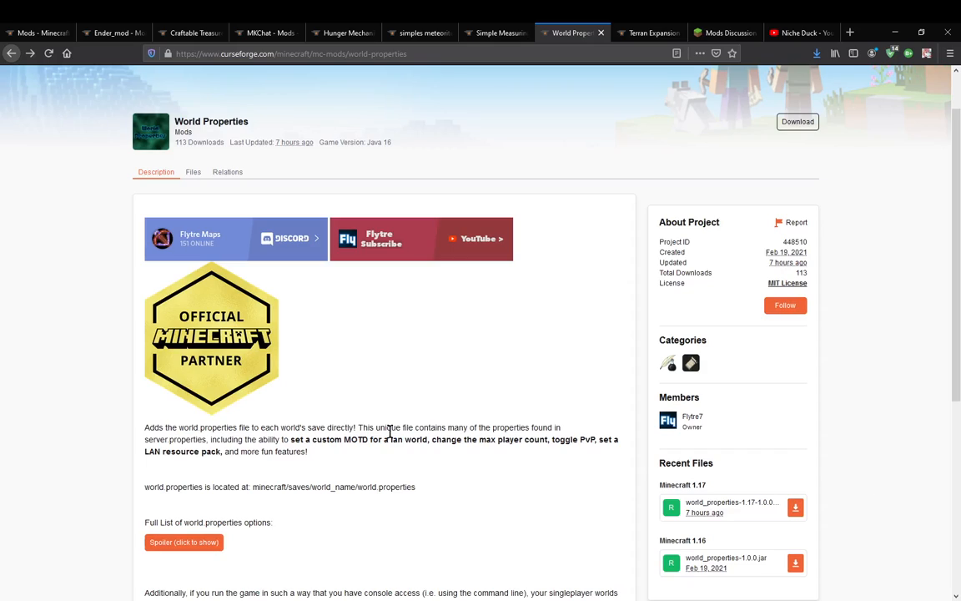
pyautogui.moveTo(267, 427)
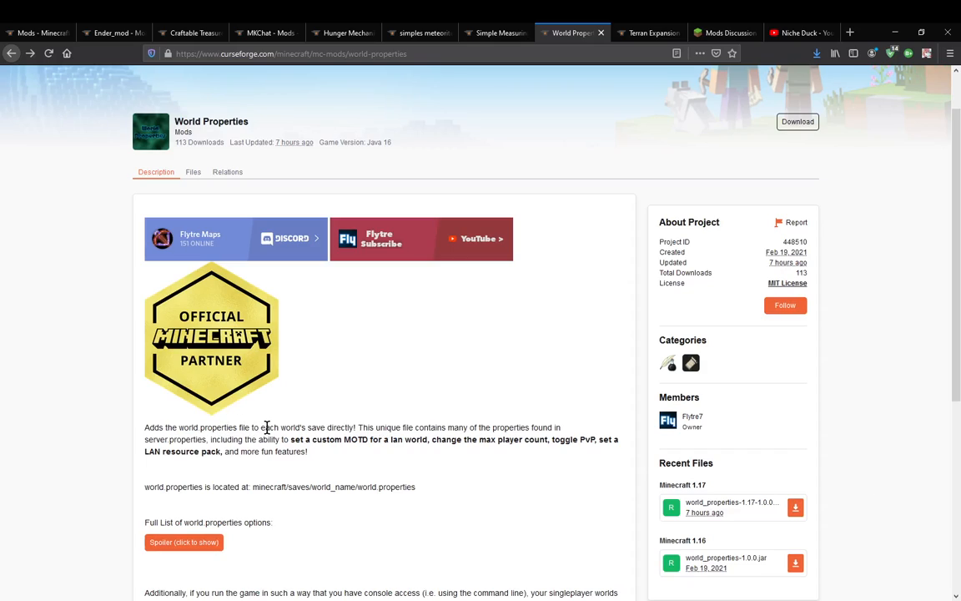
pyautogui.moveTo(421, 415)
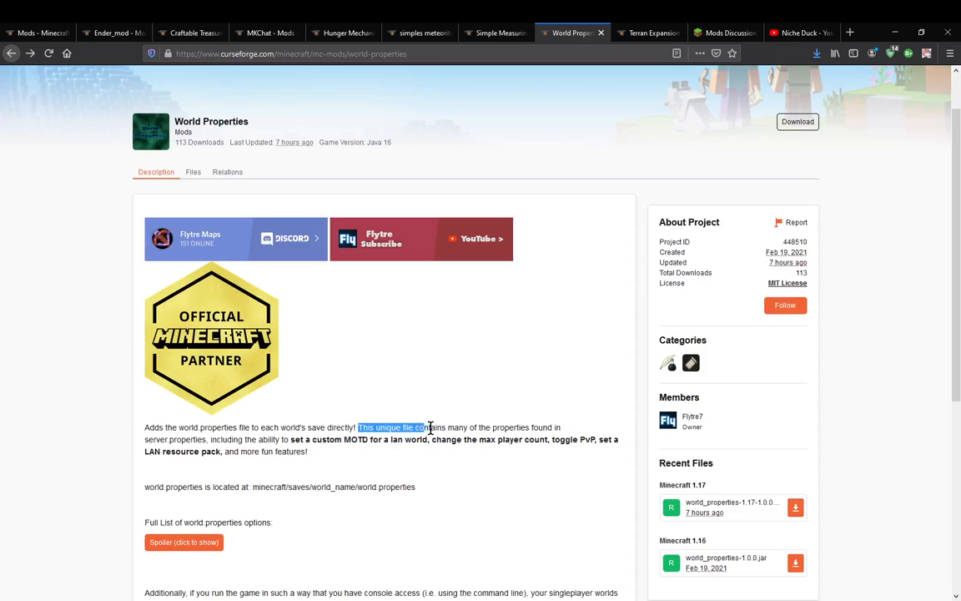
# Highlight the mod description sentence covering the unique file, server properties, abilities and toggle PvP, then clear it
pyautogui.moveTo(423, 427); pyautogui.dragTo(167, 440)
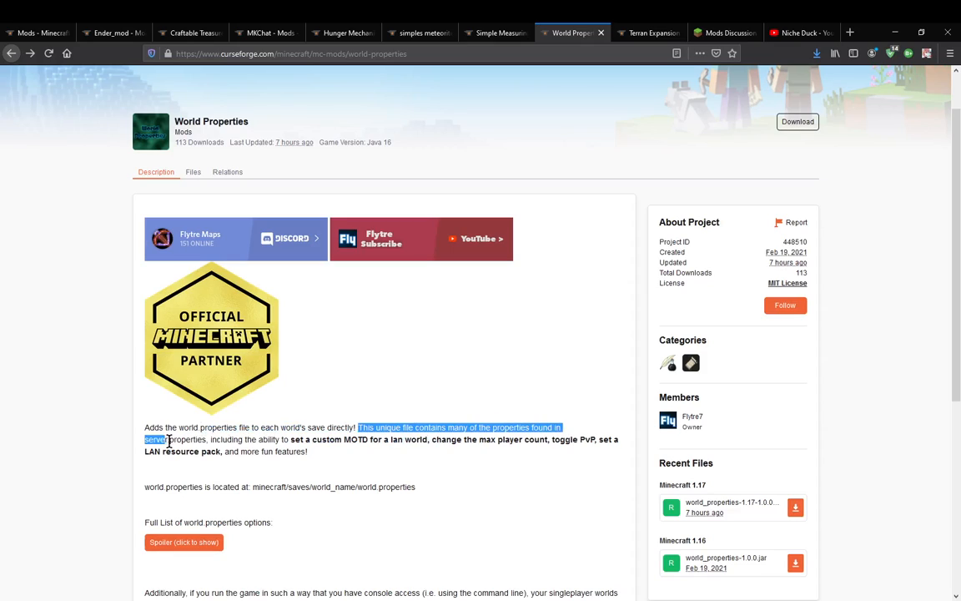
pyautogui.moveTo(170, 439); pyautogui.dragTo(236, 439)
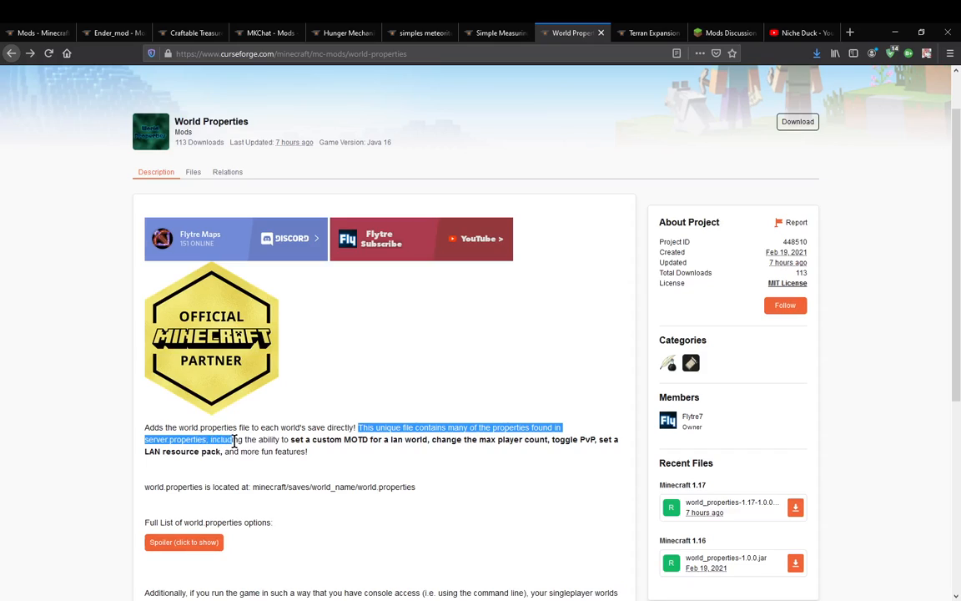
pyautogui.moveTo(230, 441); pyautogui.dragTo(344, 441)
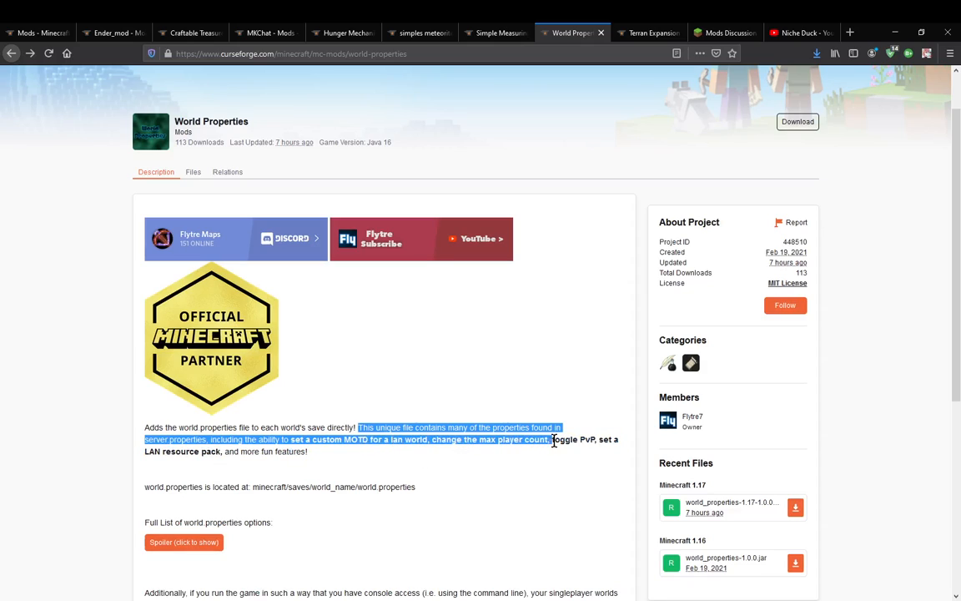
pyautogui.moveTo(550, 440); pyautogui.dragTo(617, 441)
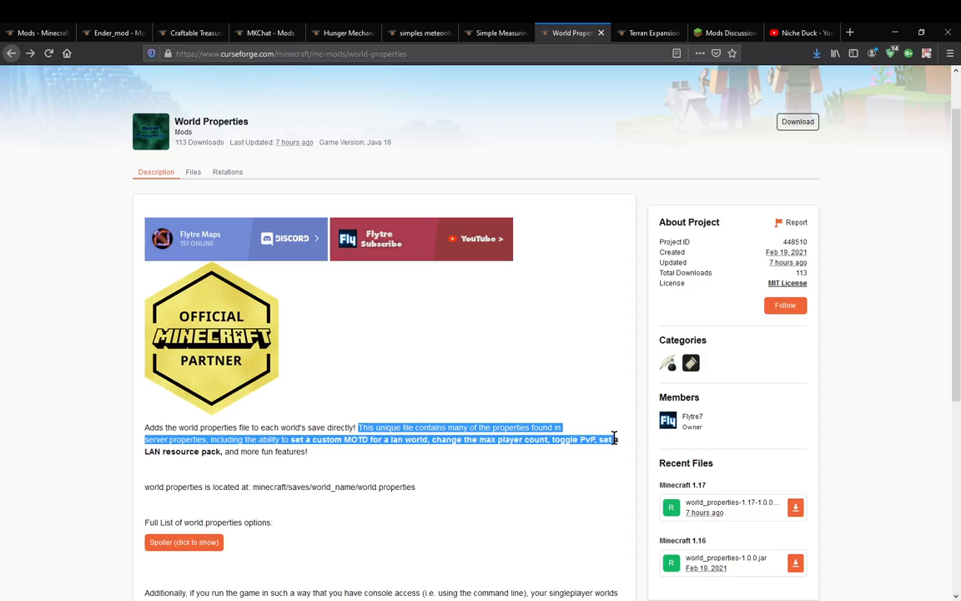
pyautogui.click(363, 461)
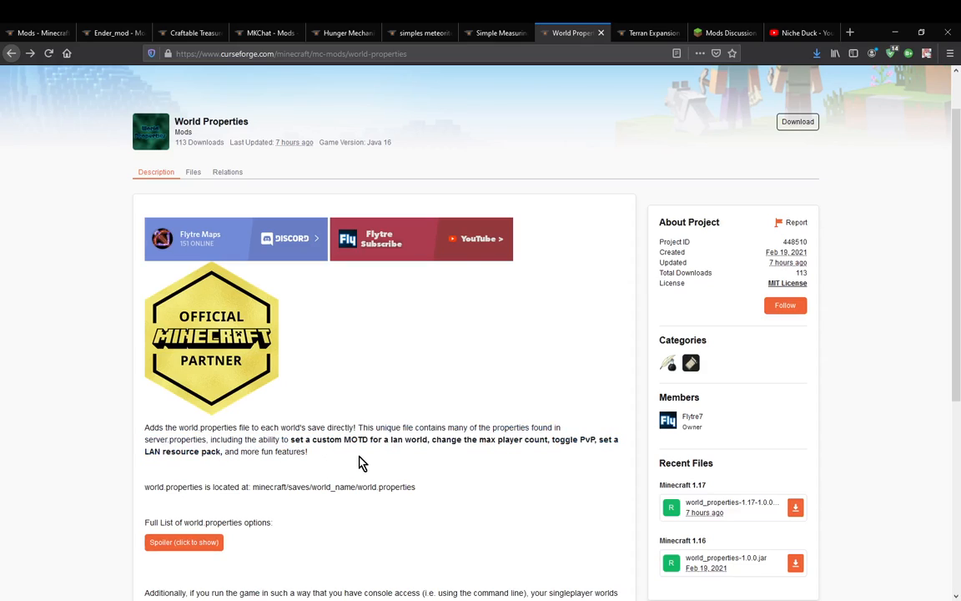
# Reveal the full world properties option list, then reach Minecraft's Resource Packs screen and its empty pack folder
pyautogui.scroll(-3)
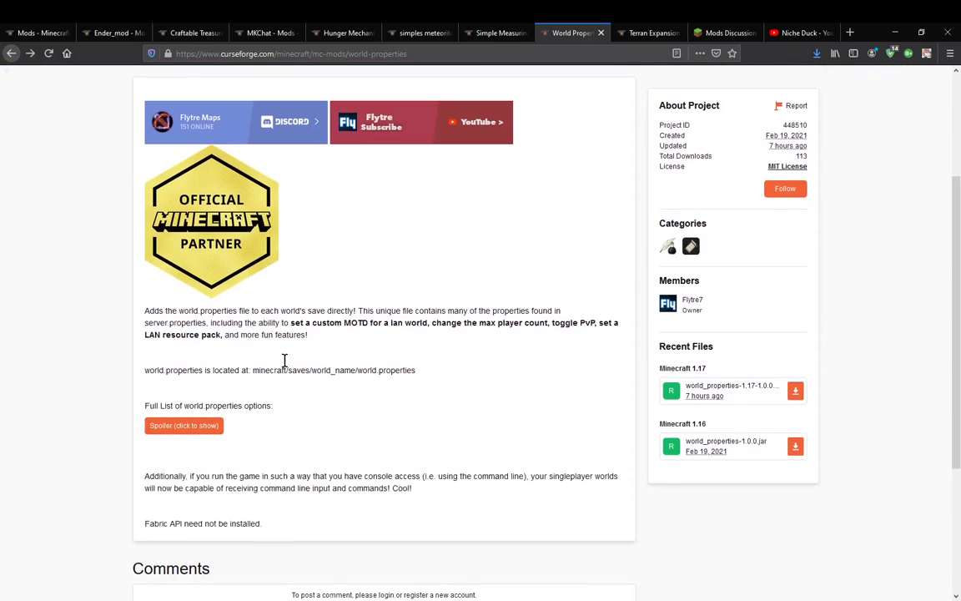
pyautogui.doubleClick(334, 371)
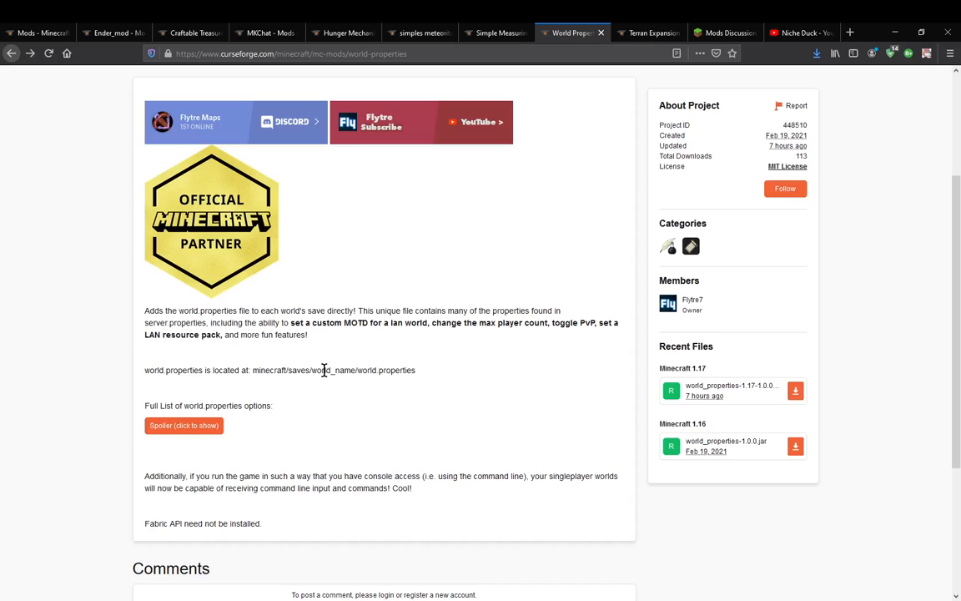
pyautogui.moveTo(350, 370)
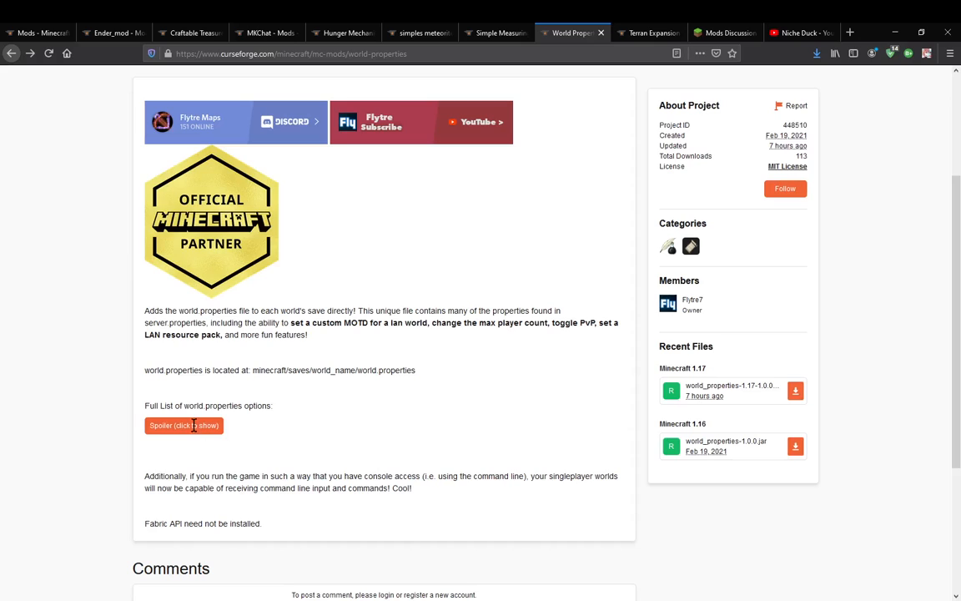
pyautogui.click(184, 426)
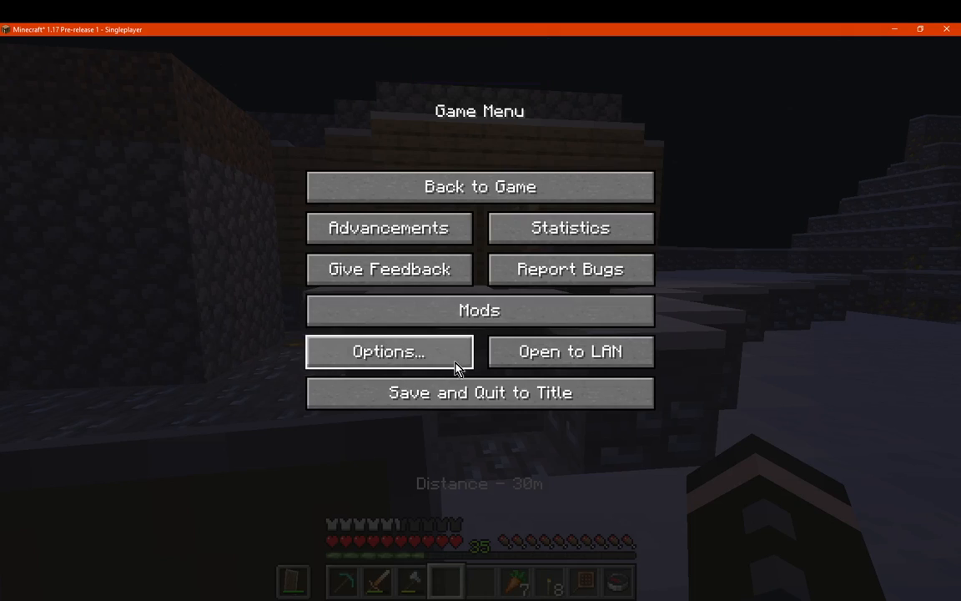
pyautogui.click(387, 351)
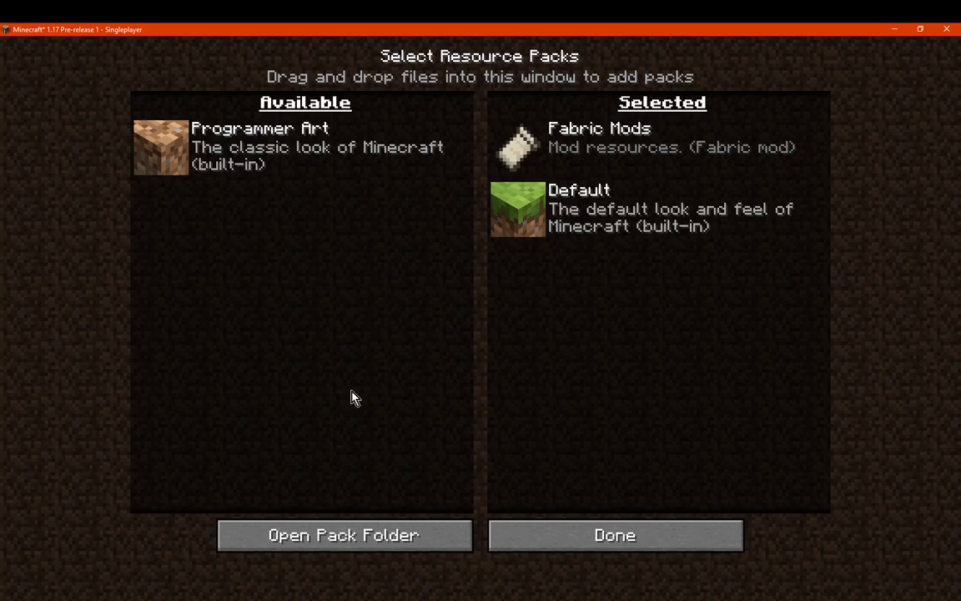
pyautogui.click(344, 534)
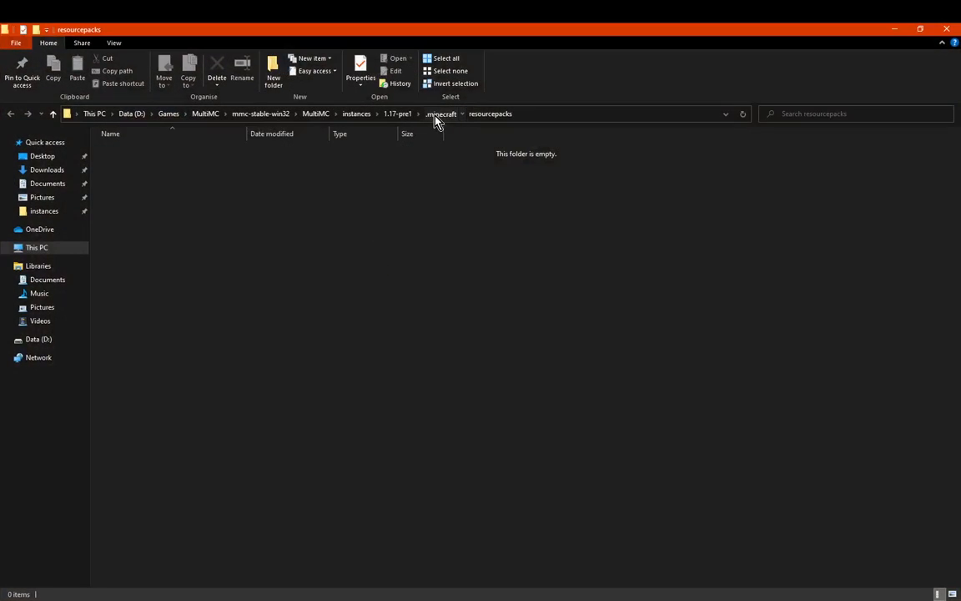
# Navigate from .minecraft into saves > New World and open world.properties in Notepad
pyautogui.click(441, 113)
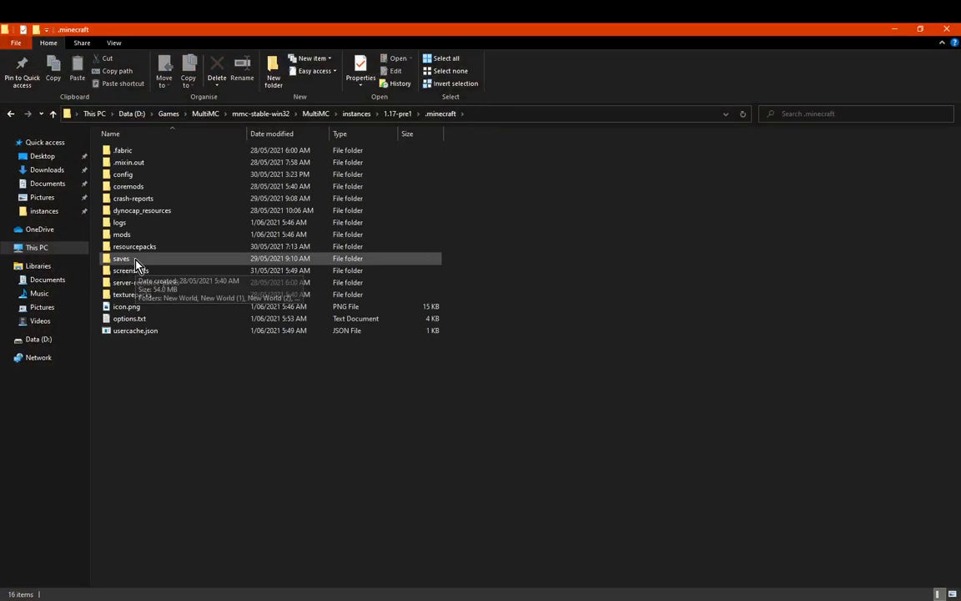
pyautogui.doubleClick(120, 257)
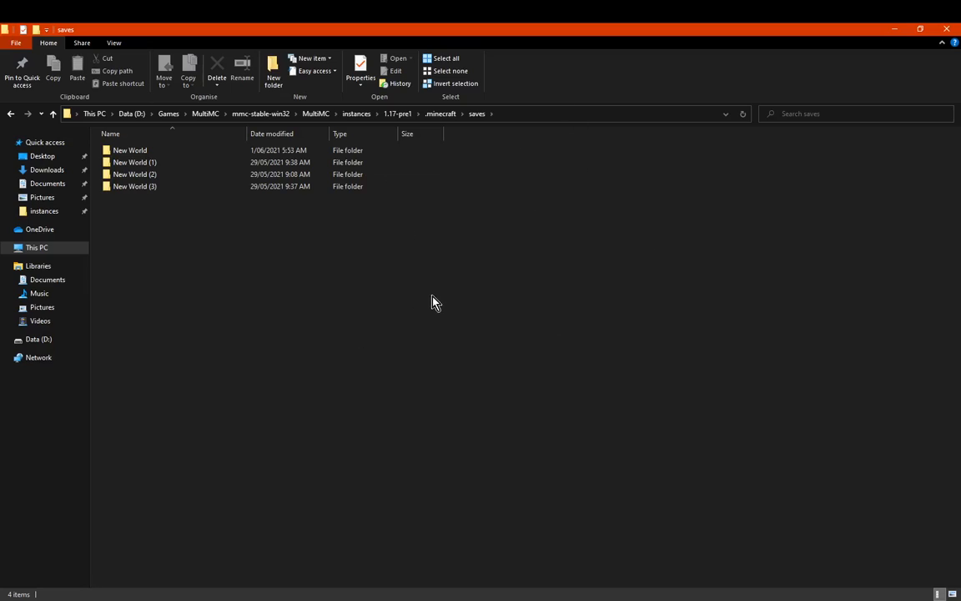
pyautogui.click(130, 150)
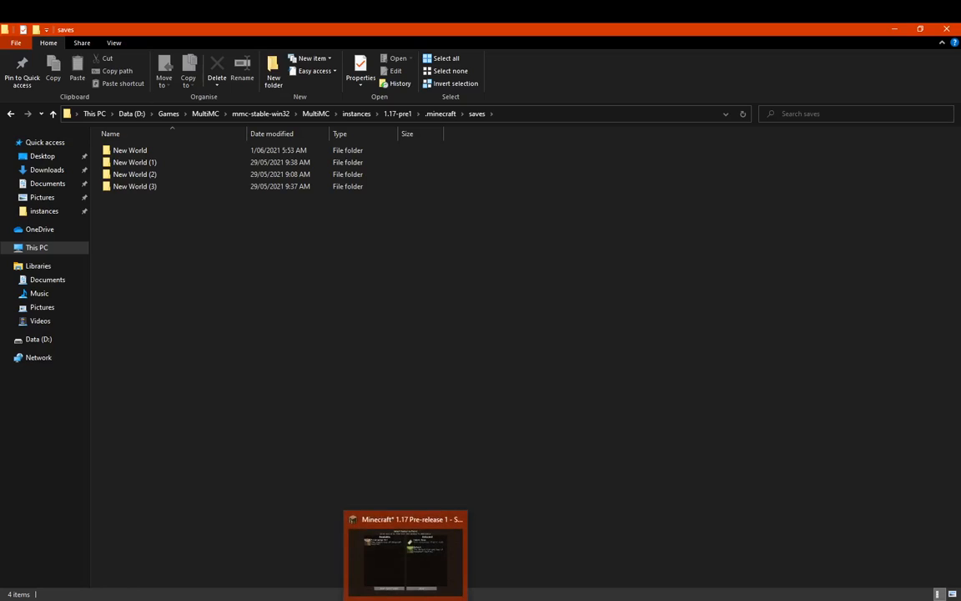
pyautogui.doubleClick(130, 150)
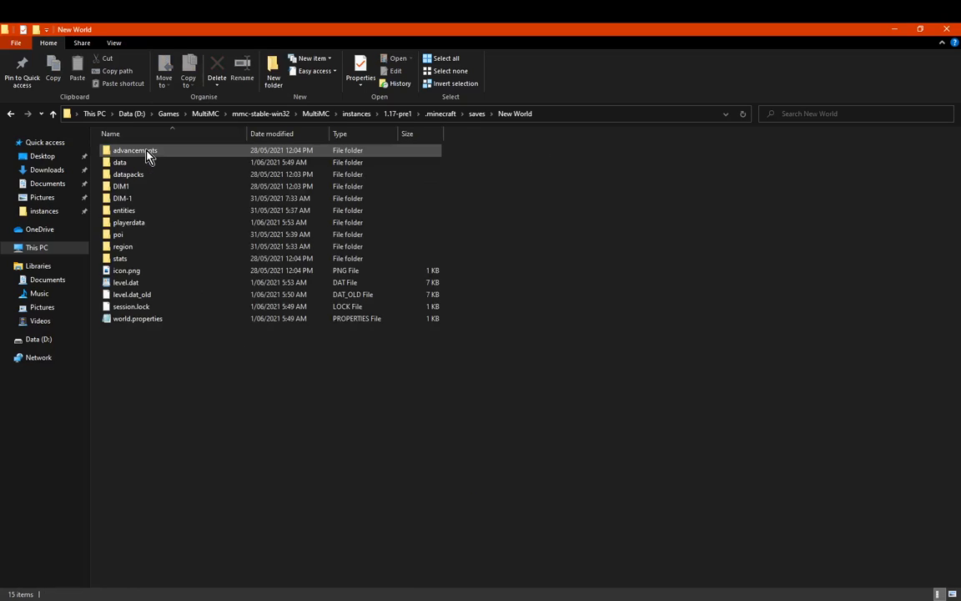
pyautogui.click(137, 317)
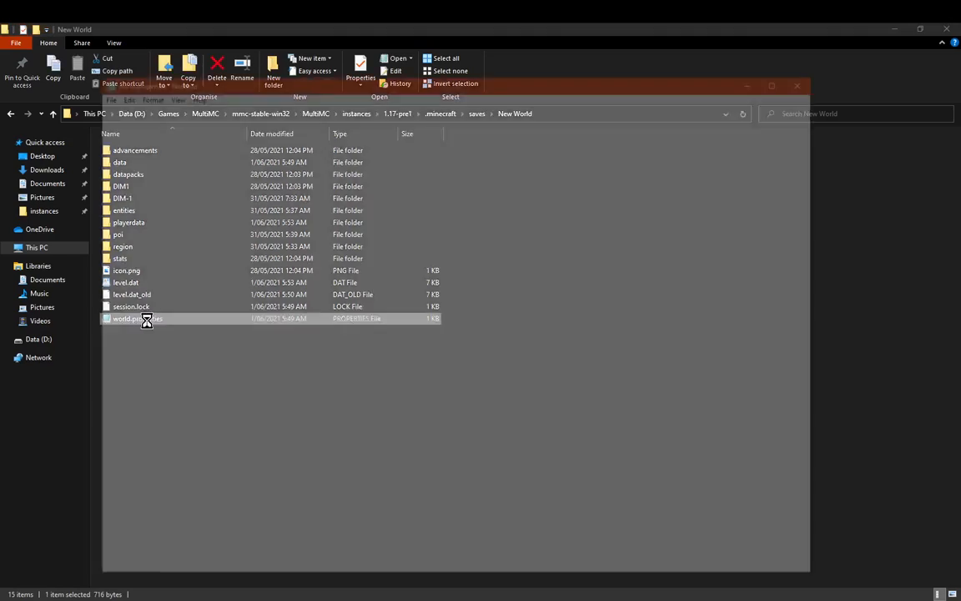
pyautogui.doubleClick(130, 317)
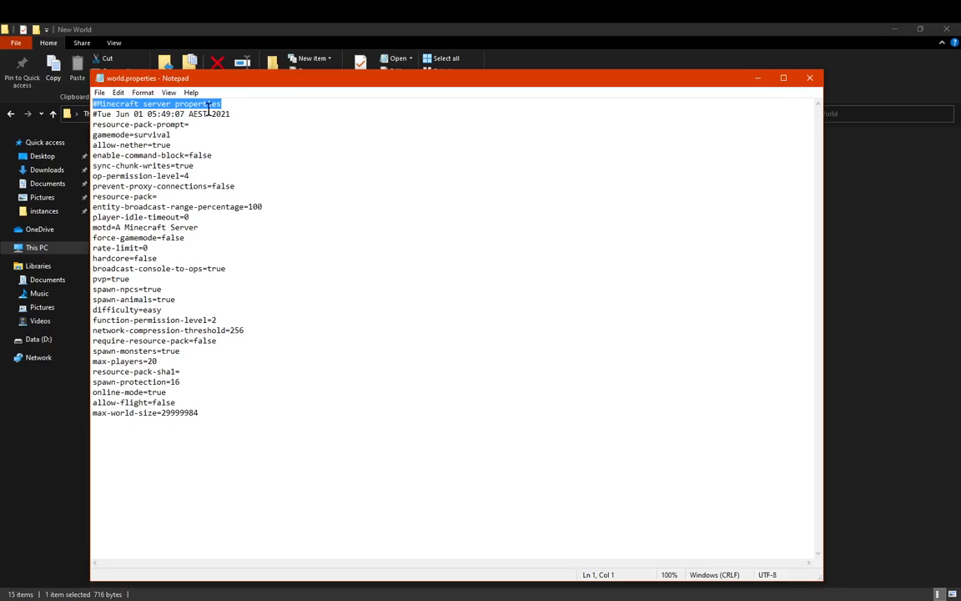
pyautogui.click(247, 113)
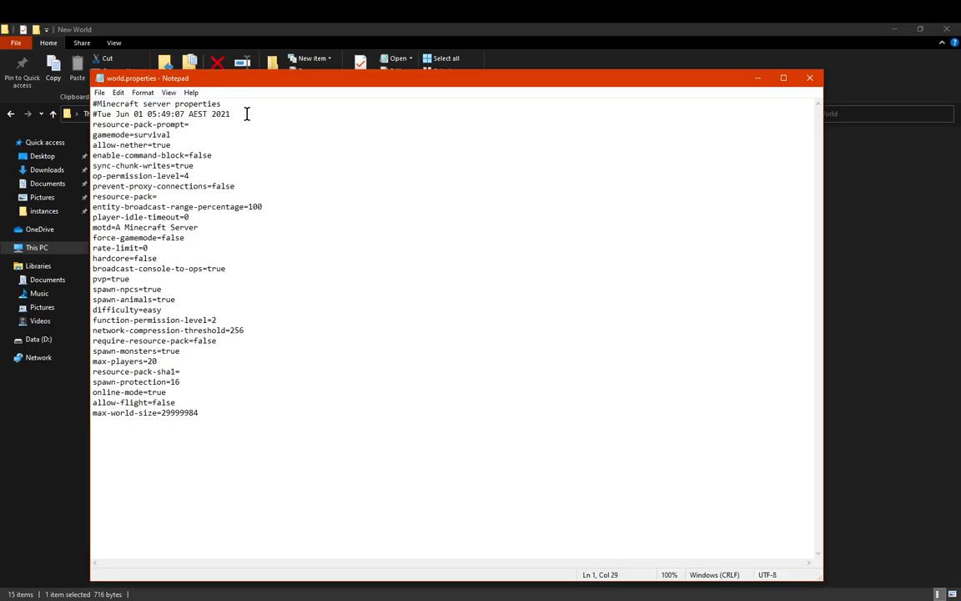
pyautogui.tripleClick(161, 114)
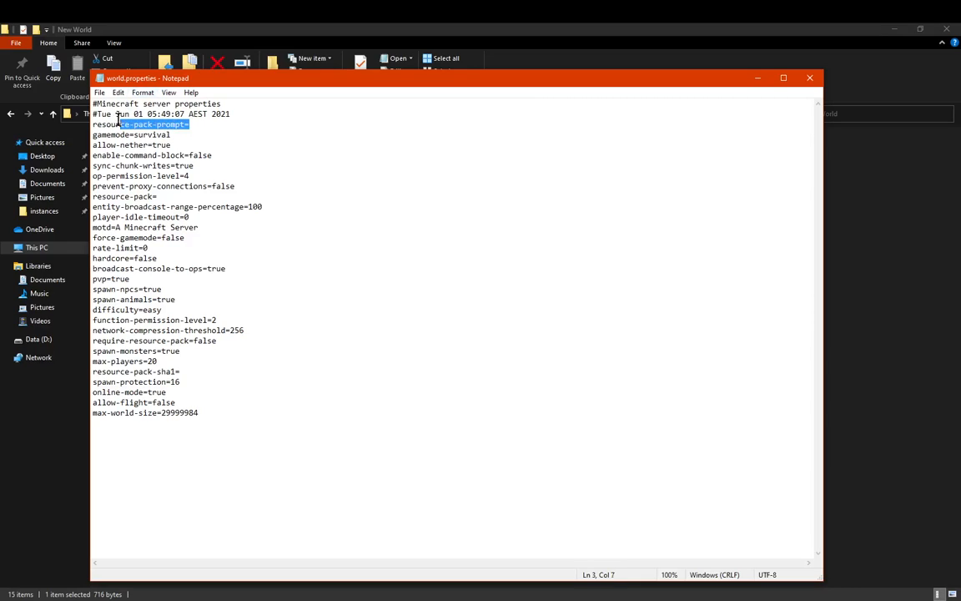
pyautogui.click(197, 123)
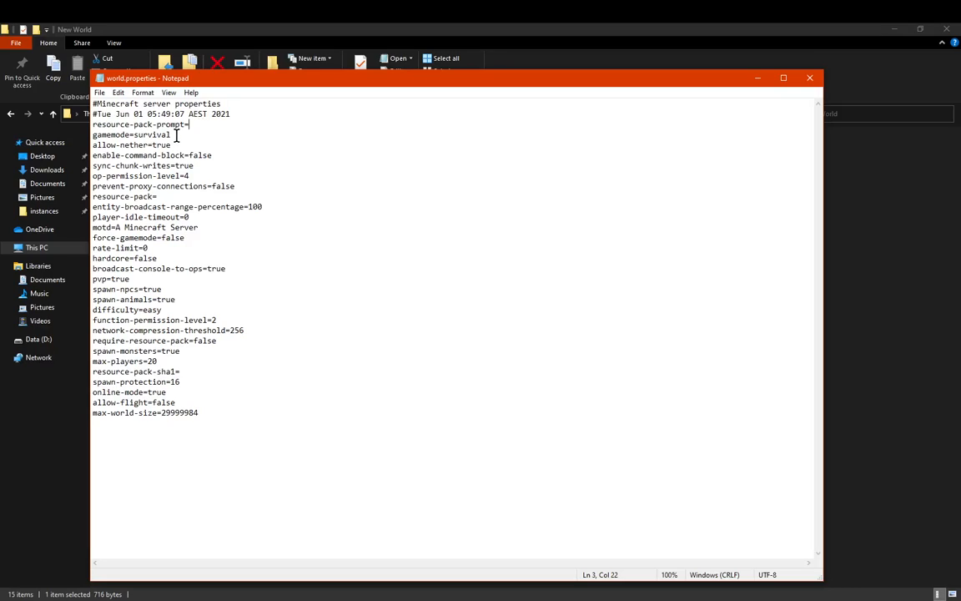
pyautogui.click(170, 134)
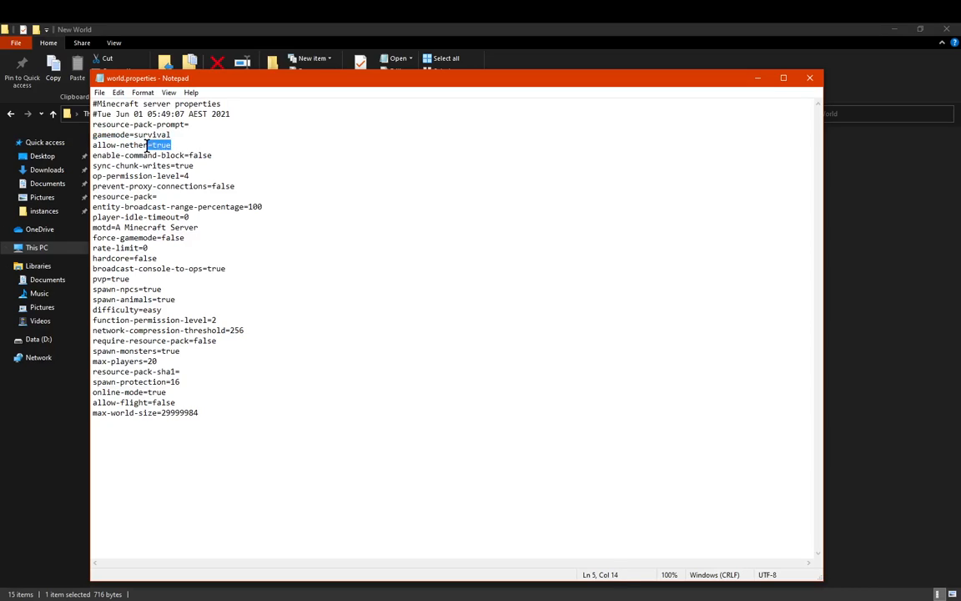
pyautogui.click(190, 144)
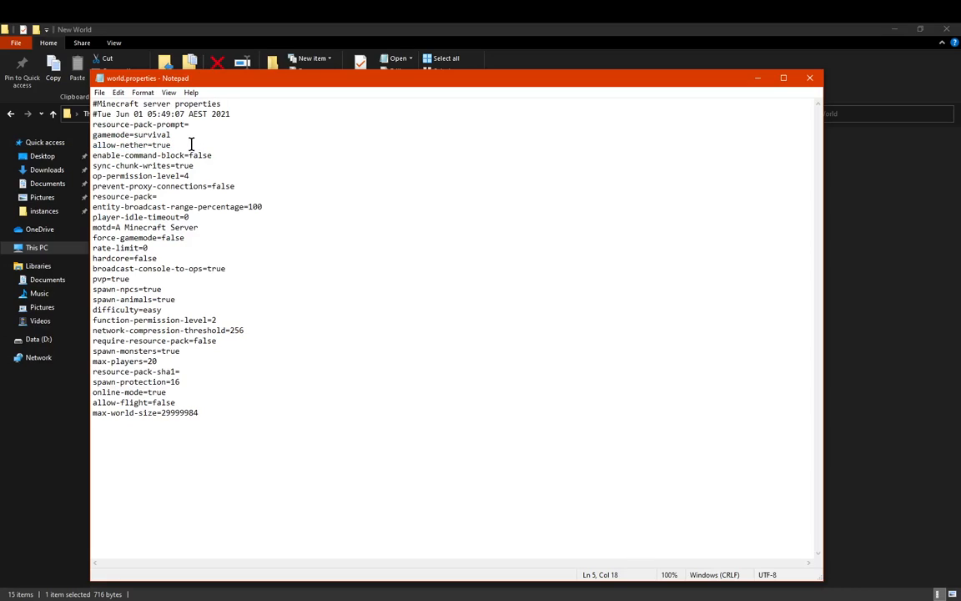
pyautogui.moveTo(257, 171)
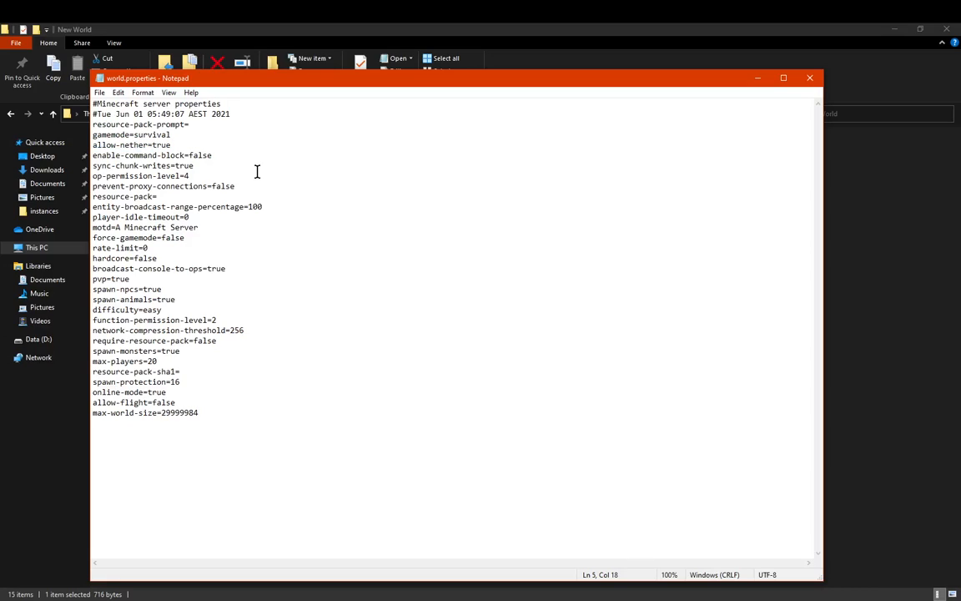
pyautogui.doubleClick(164, 156)
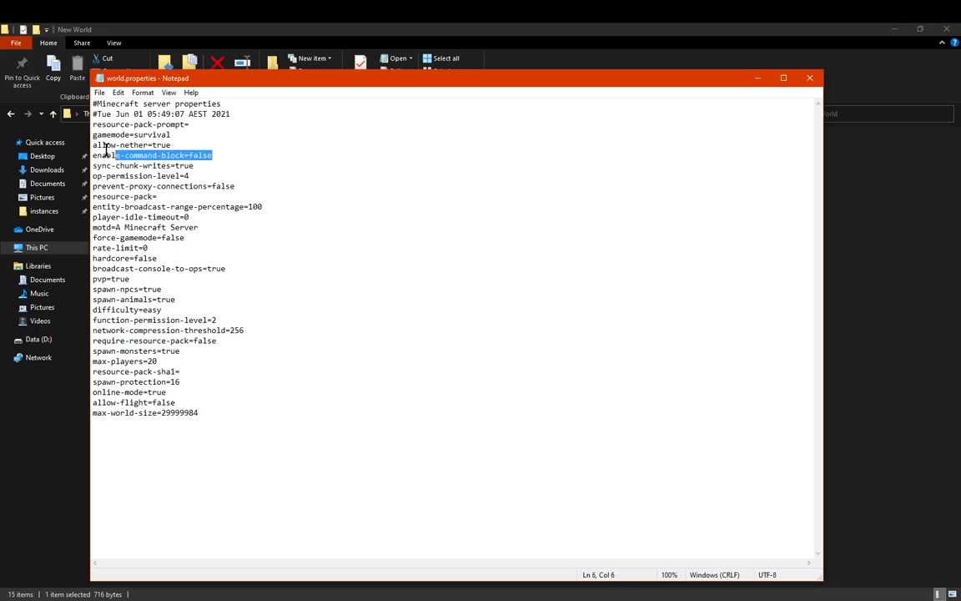
pyautogui.click(304, 178)
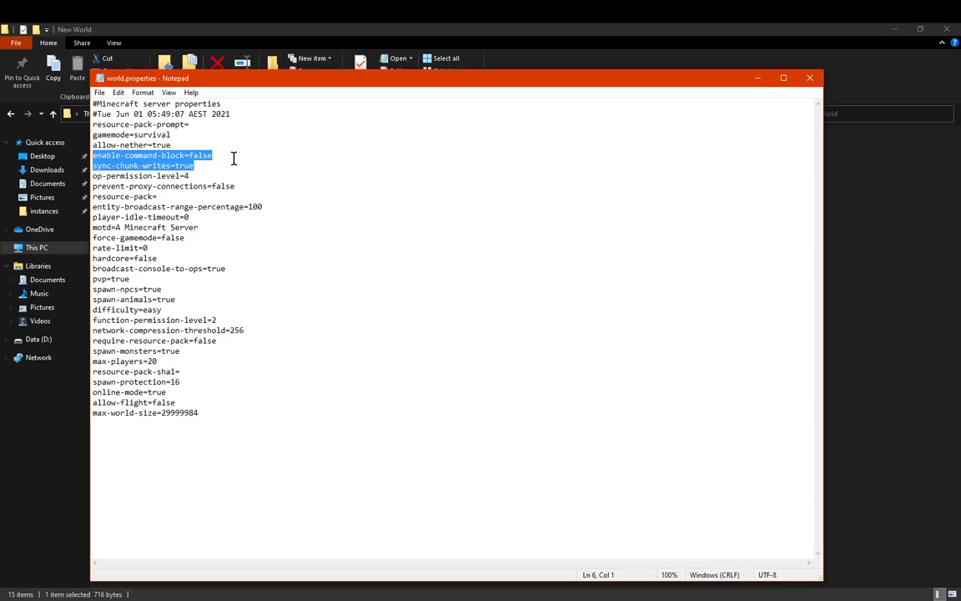
pyautogui.click(193, 165)
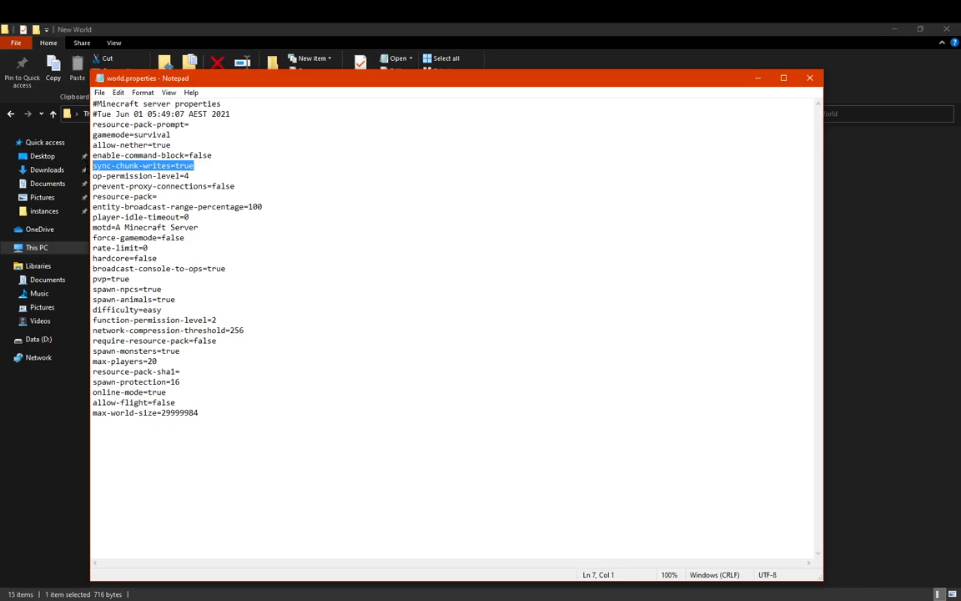
pyautogui.click(203, 165)
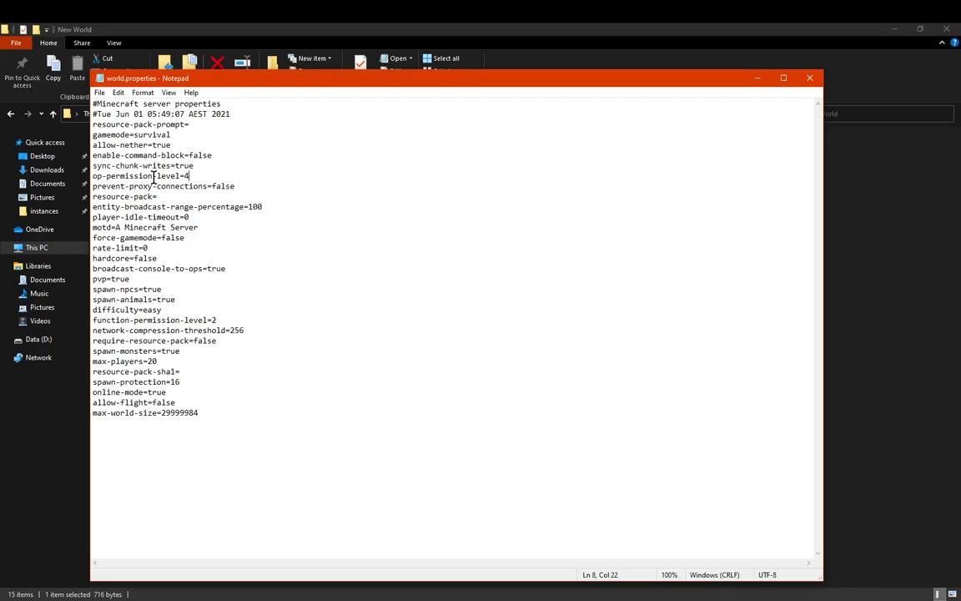
pyautogui.tripleClick(140, 175)
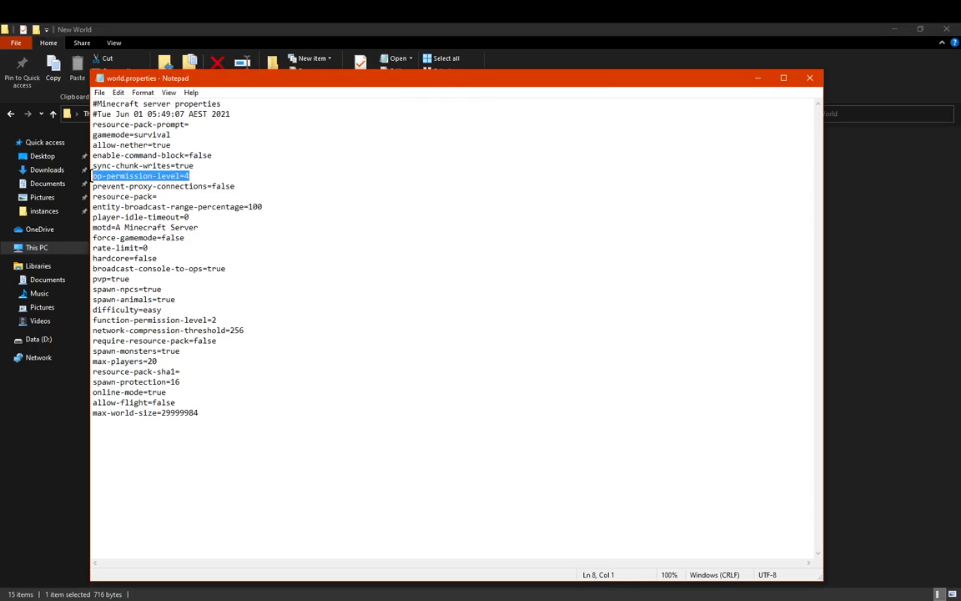
pyautogui.click(190, 175)
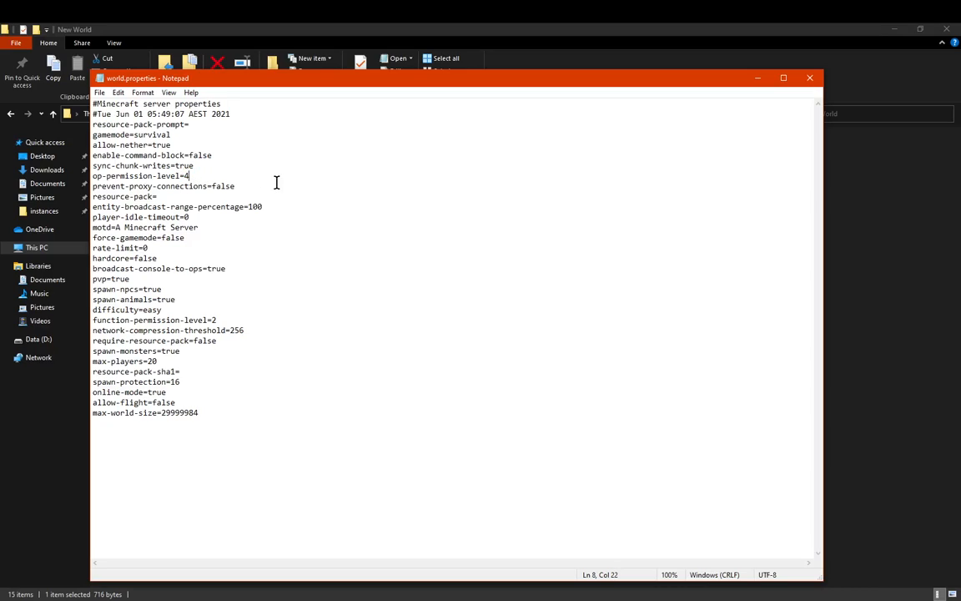
pyautogui.moveTo(195, 170)
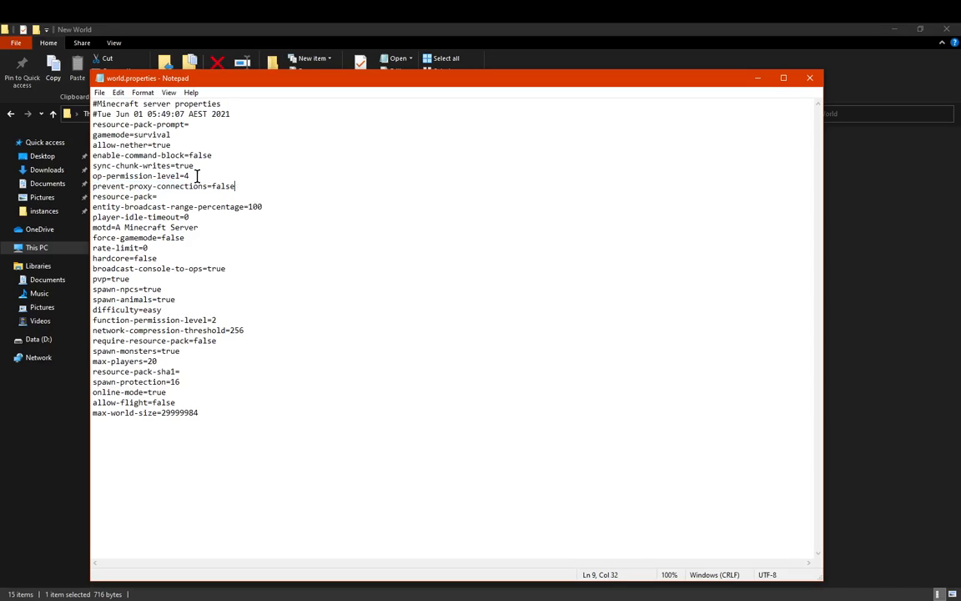
pyautogui.moveTo(171, 200)
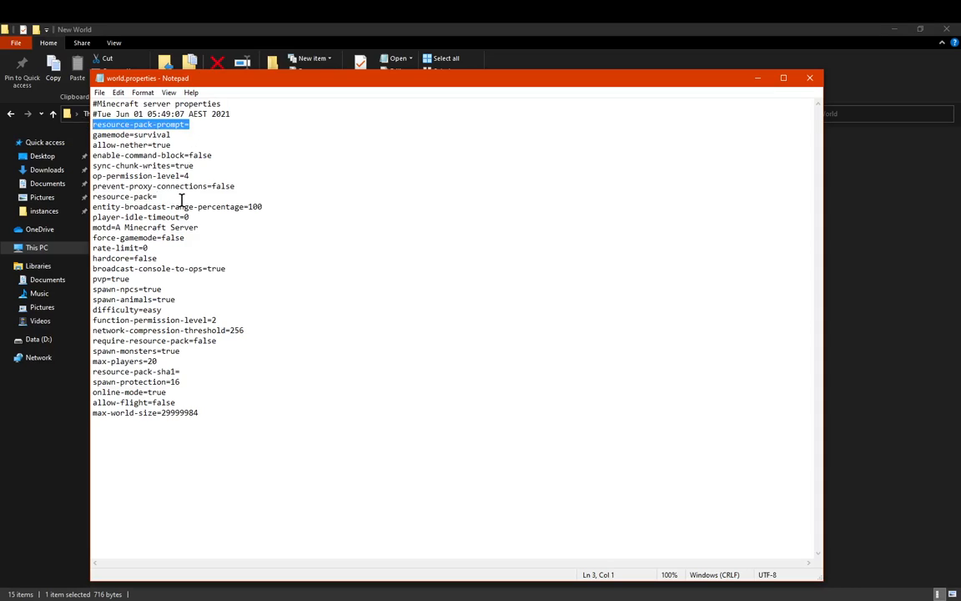
pyautogui.click(175, 197)
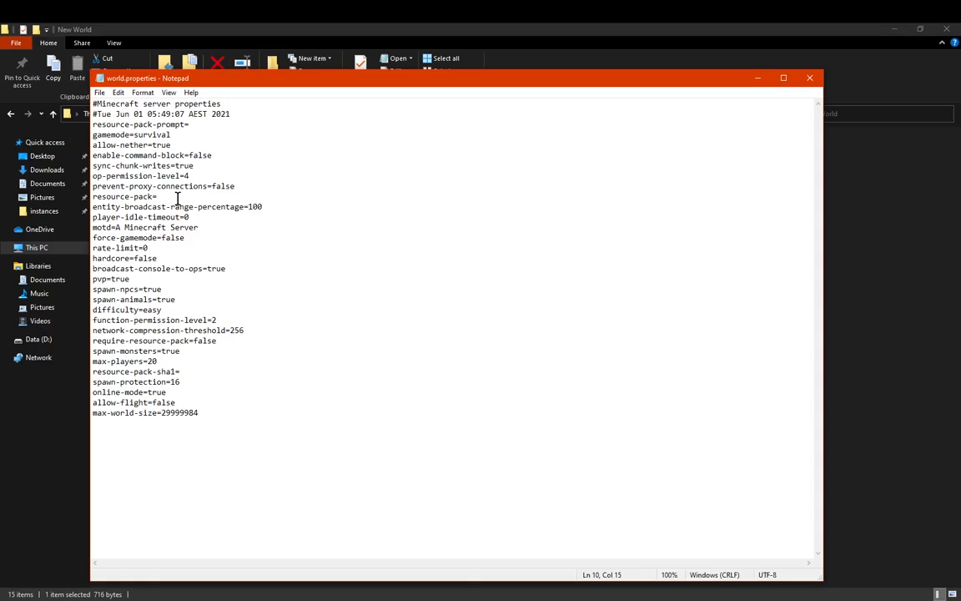
pyautogui.click(199, 113)
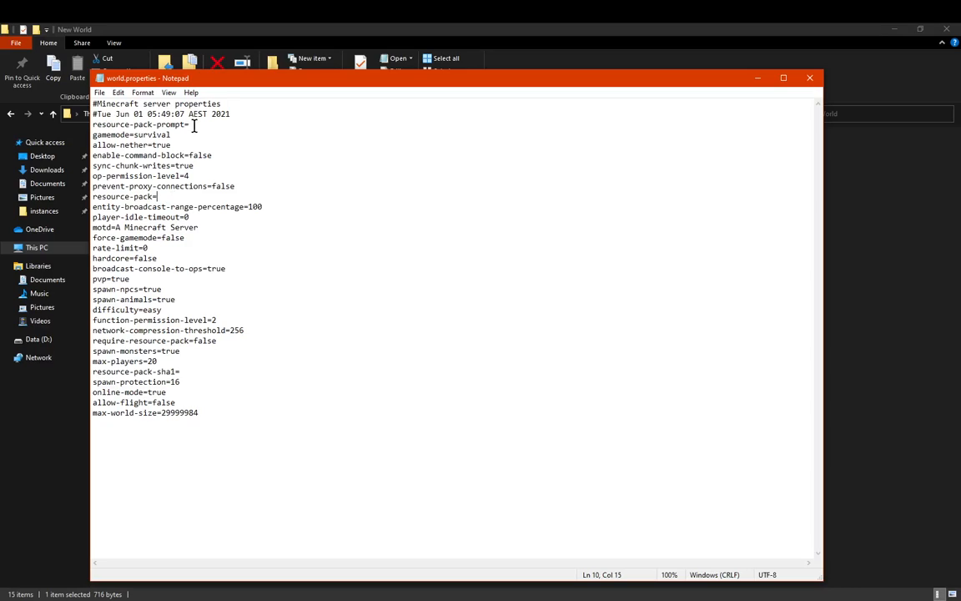
pyautogui.moveTo(170, 202)
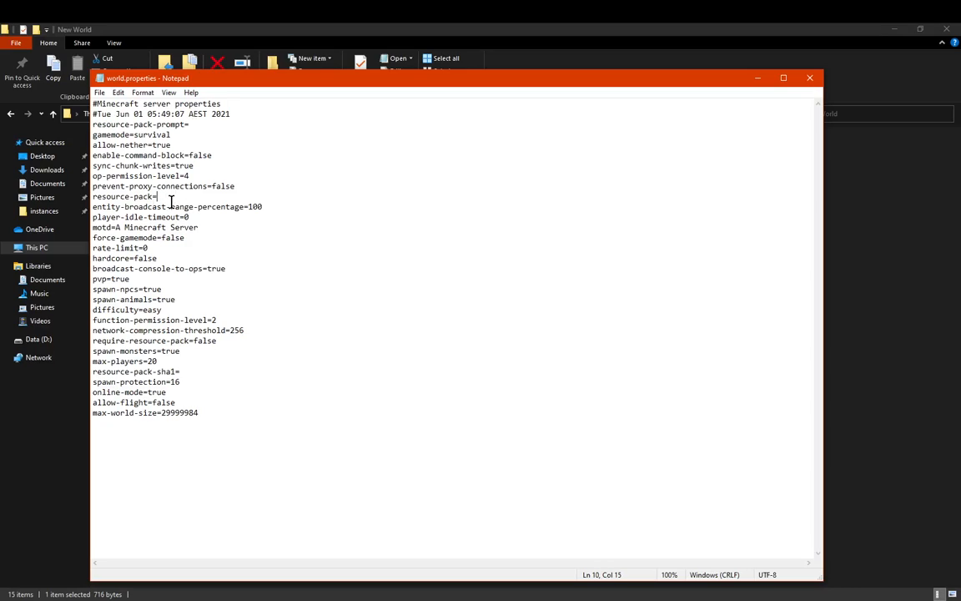
pyautogui.moveTo(230, 187)
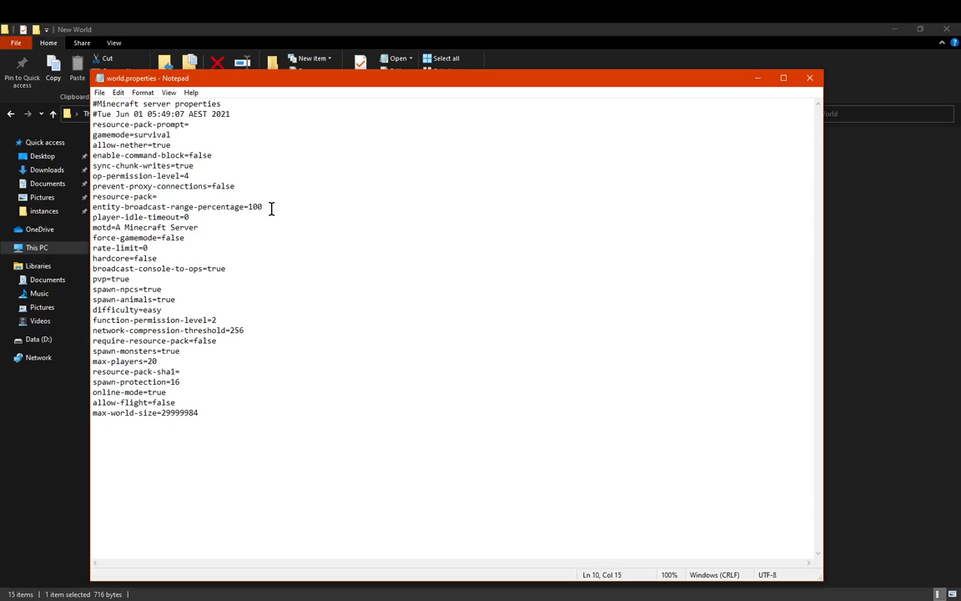
pyautogui.doubleClick(123, 197)
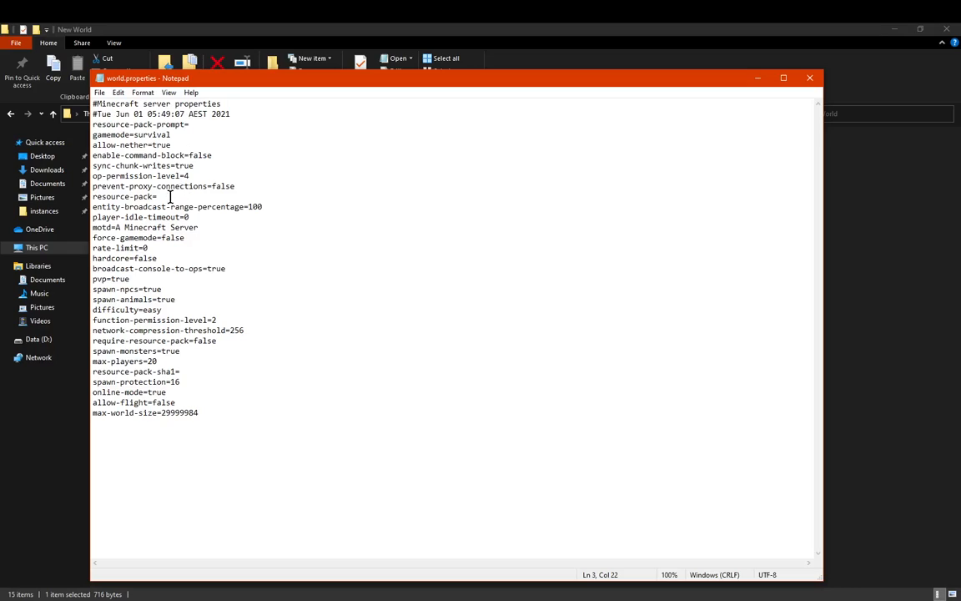
pyautogui.tripleClick(175, 206)
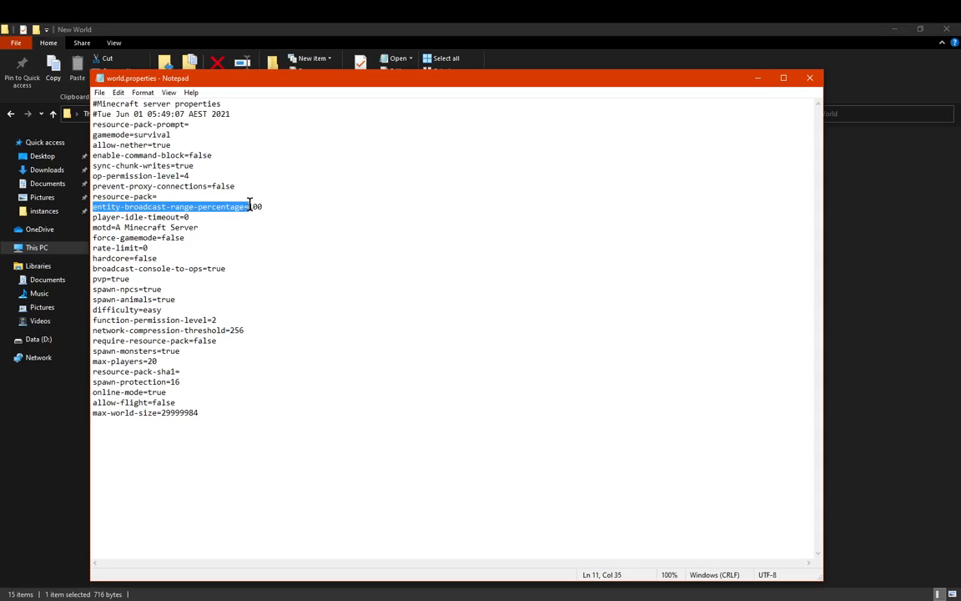
pyautogui.click(147, 207)
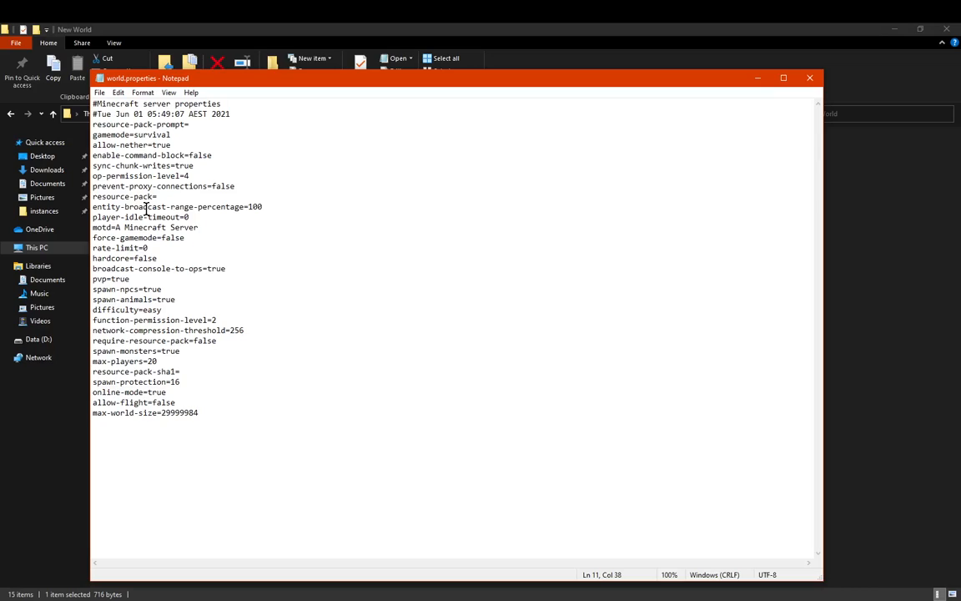
pyautogui.tripleClick(177, 207)
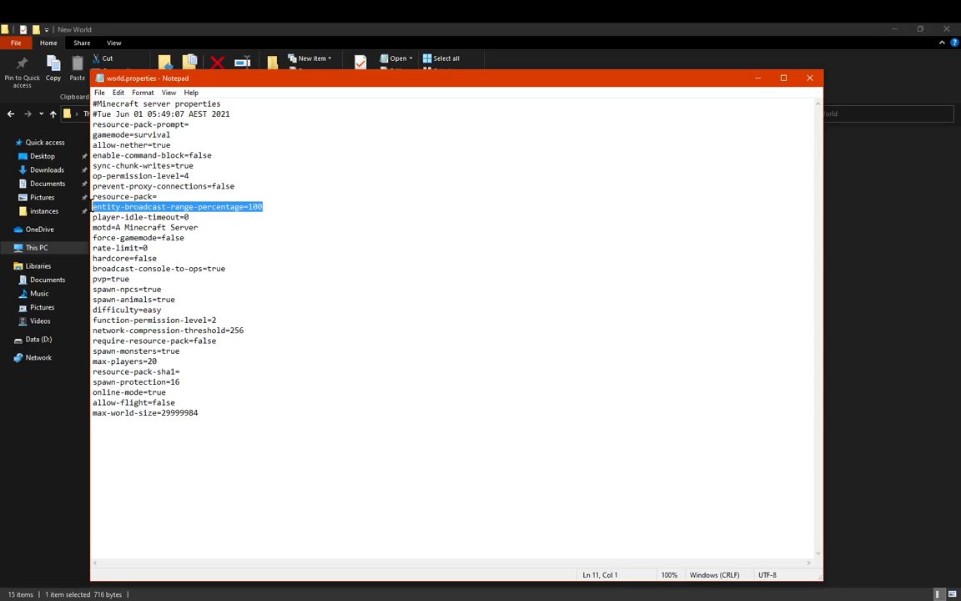
pyautogui.click(264, 207)
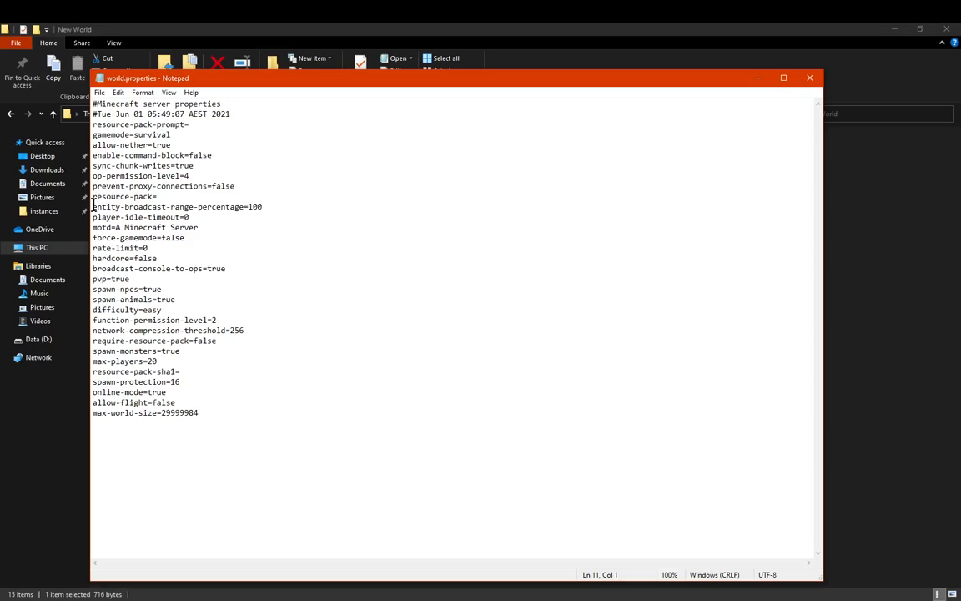
pyautogui.click(287, 208)
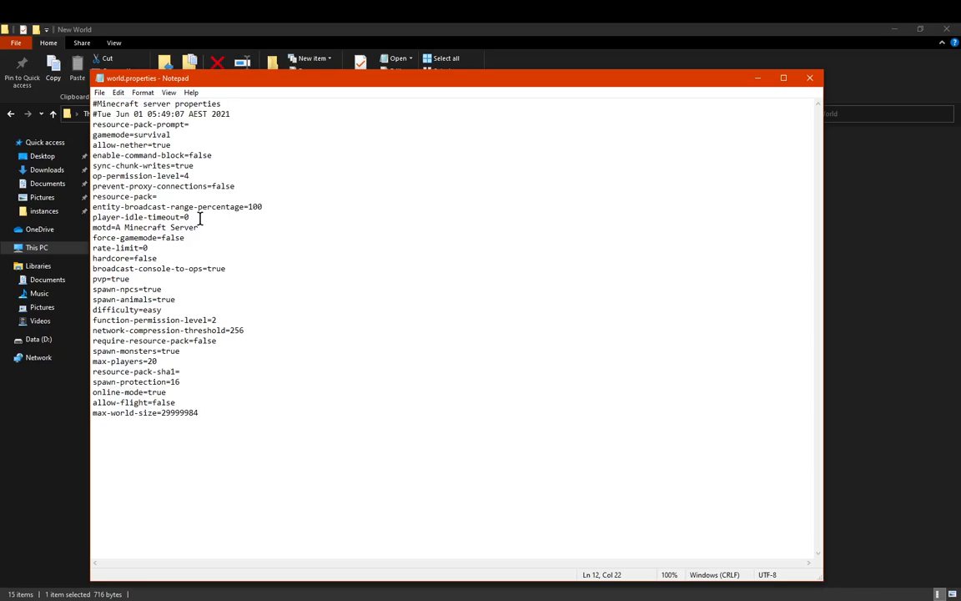
pyautogui.moveTo(201, 217)
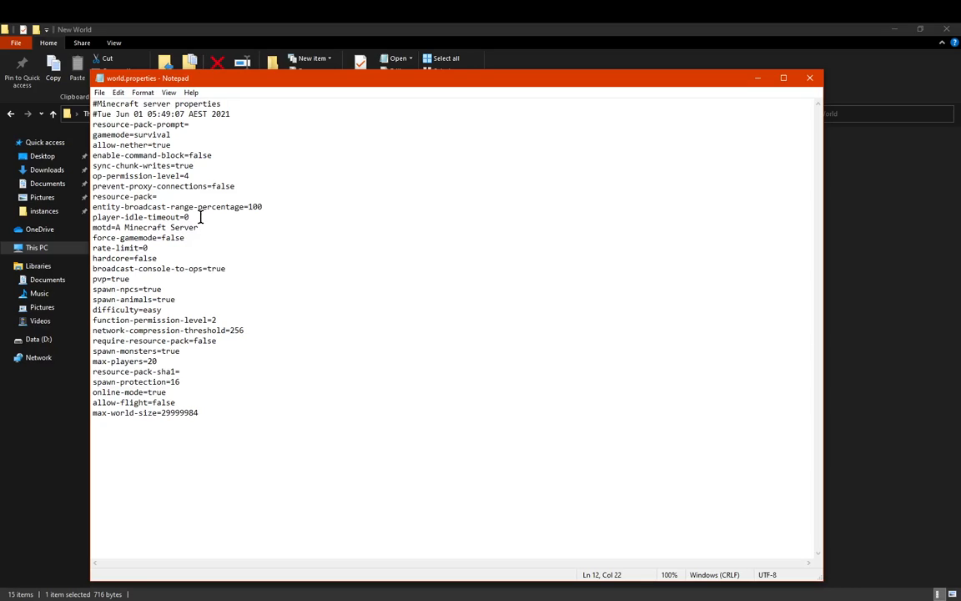
pyautogui.moveTo(181, 227)
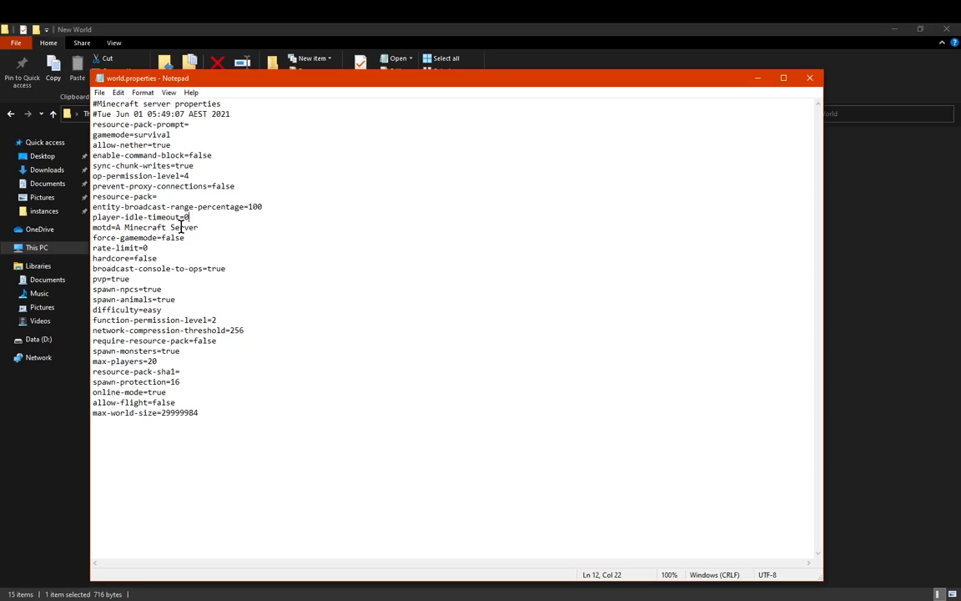
pyautogui.tripleClick(140, 217)
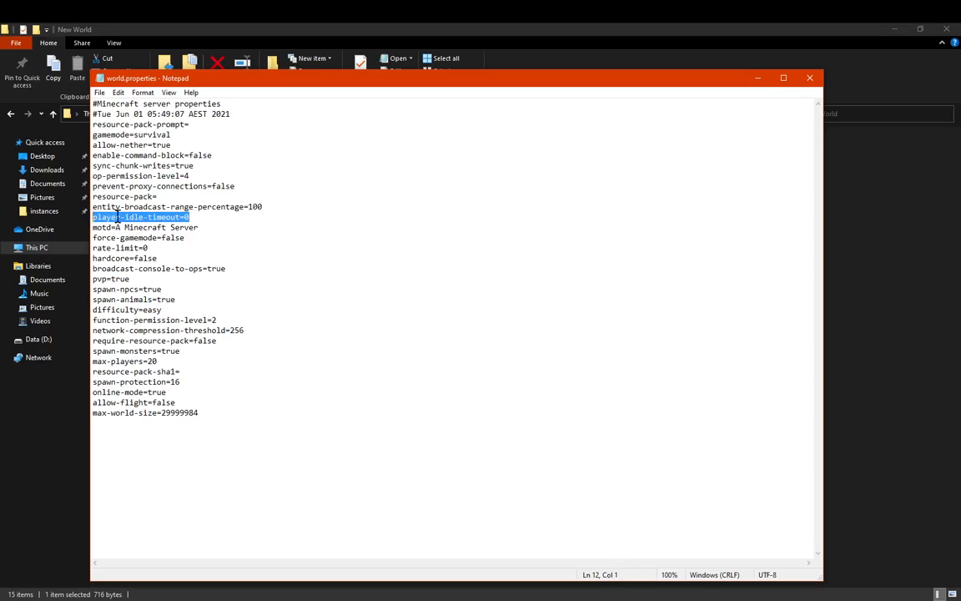
pyautogui.click(190, 216)
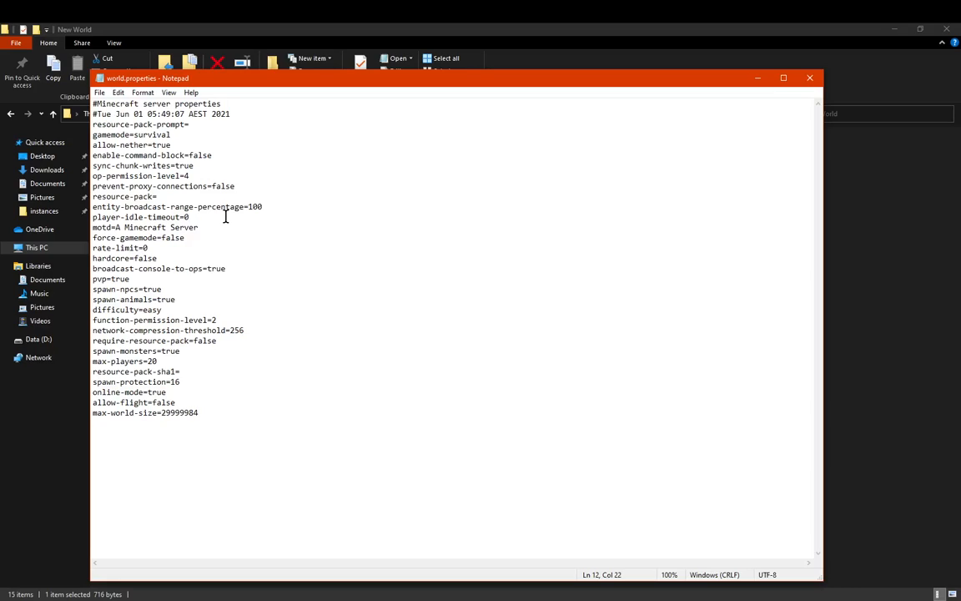
pyautogui.moveTo(207, 216)
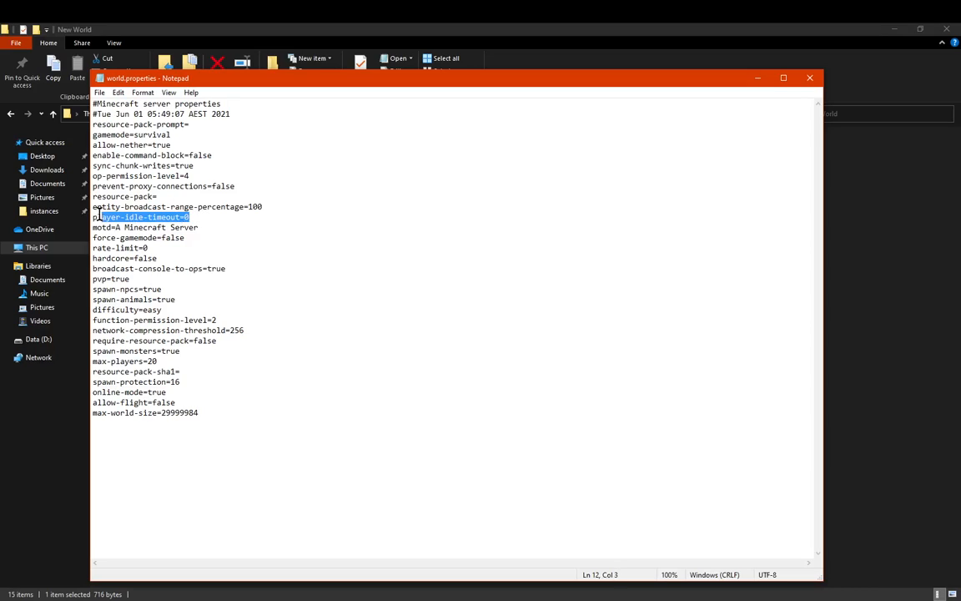
pyautogui.click(192, 217)
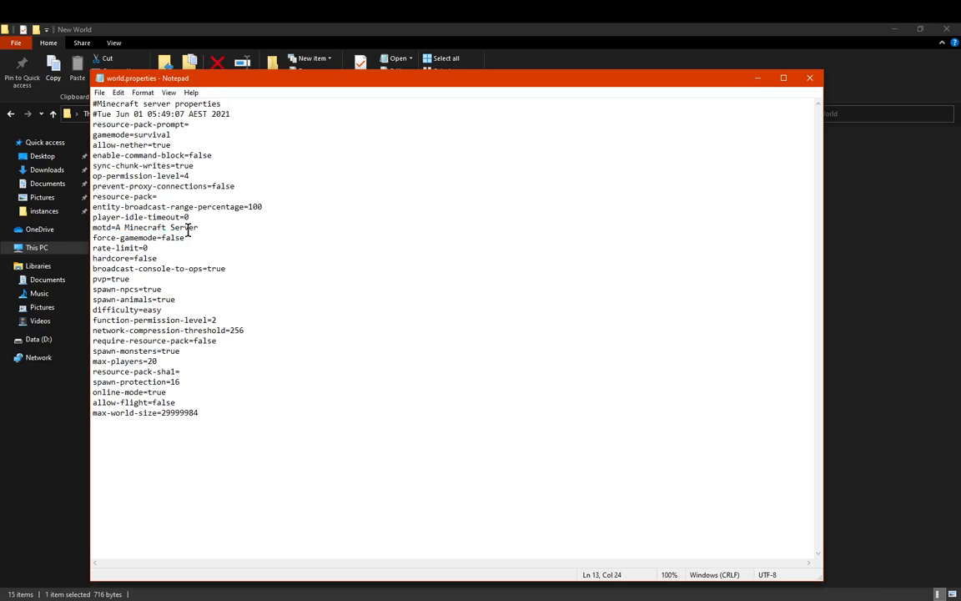
pyautogui.moveTo(114, 227); pyautogui.dragTo(198, 227)
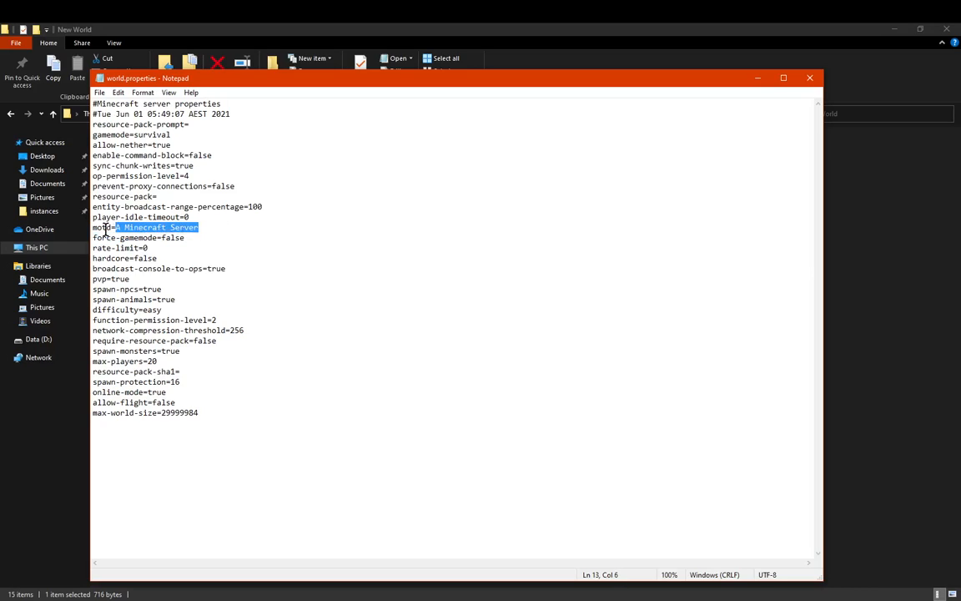
pyautogui.click(200, 226)
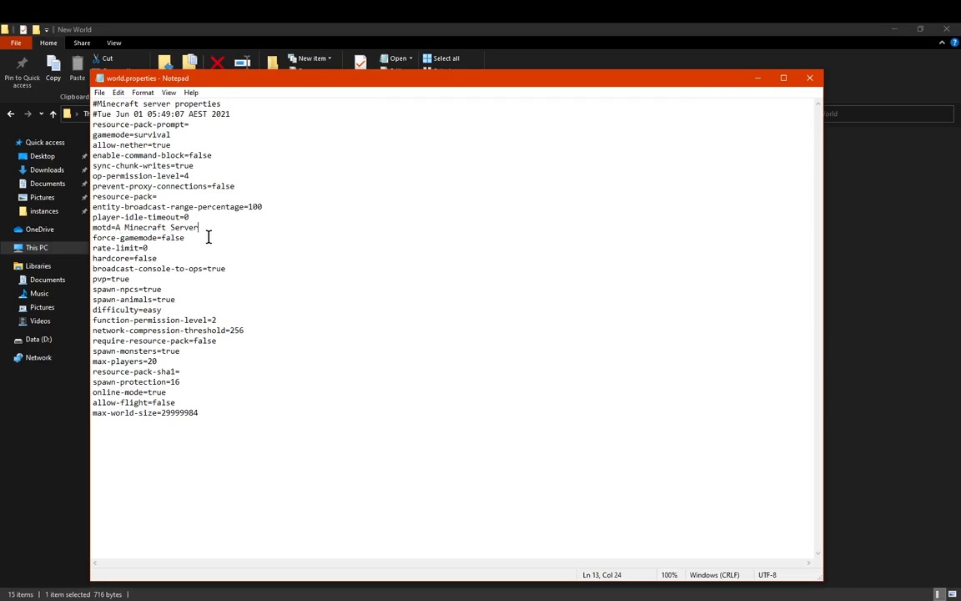
pyautogui.click(183, 237)
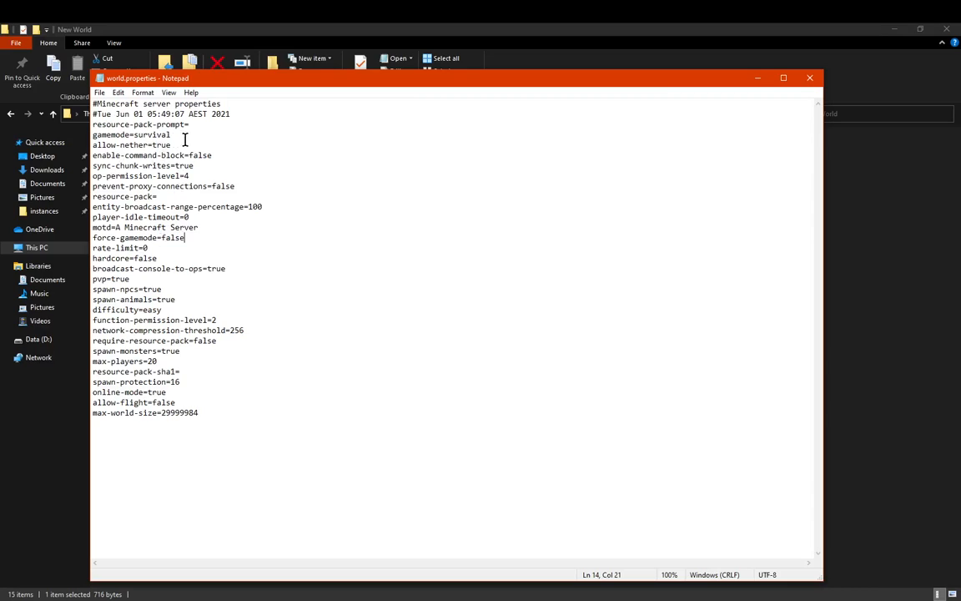
pyautogui.doubleClick(153, 133)
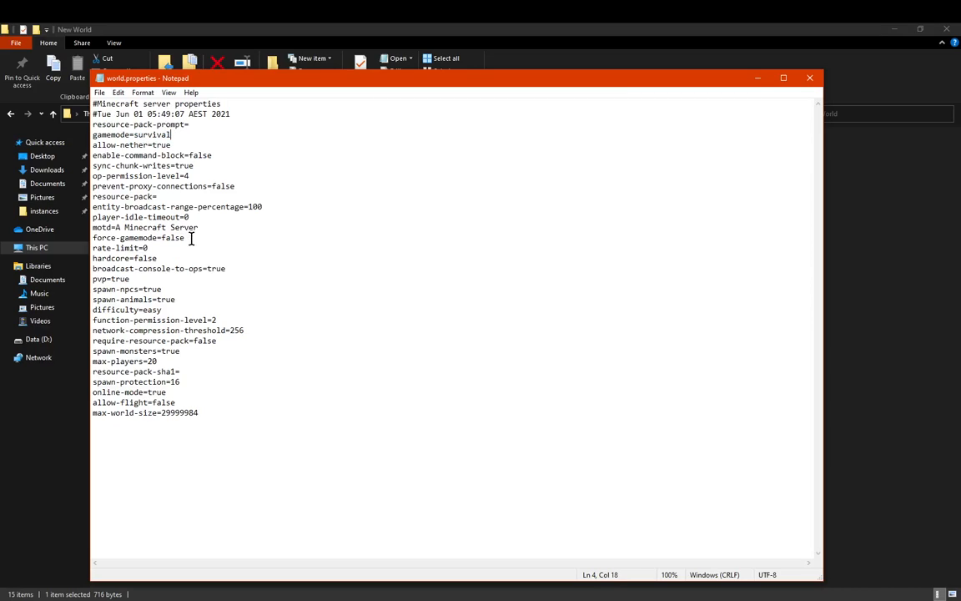
pyautogui.click(200, 240)
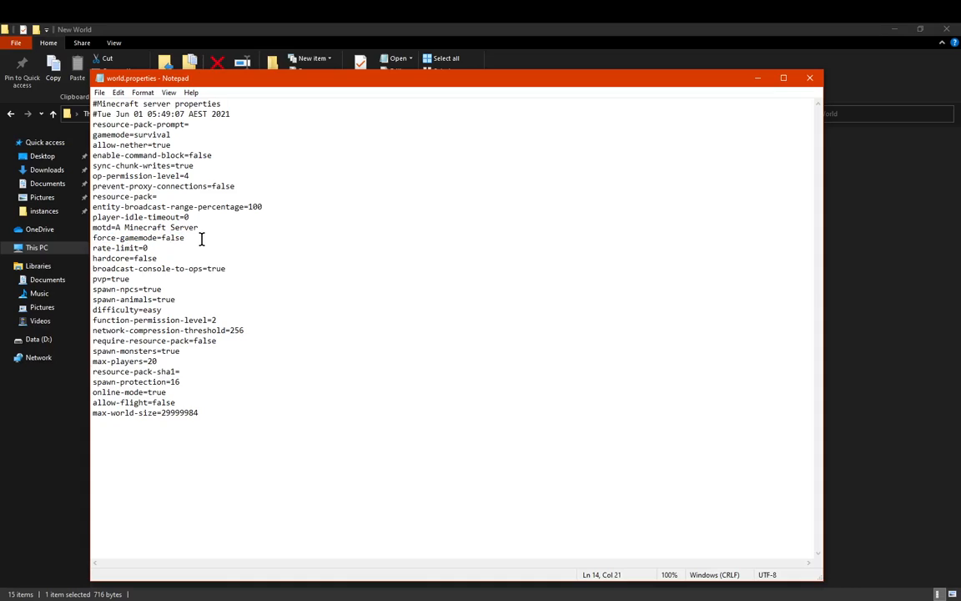
pyautogui.doubleClick(173, 236)
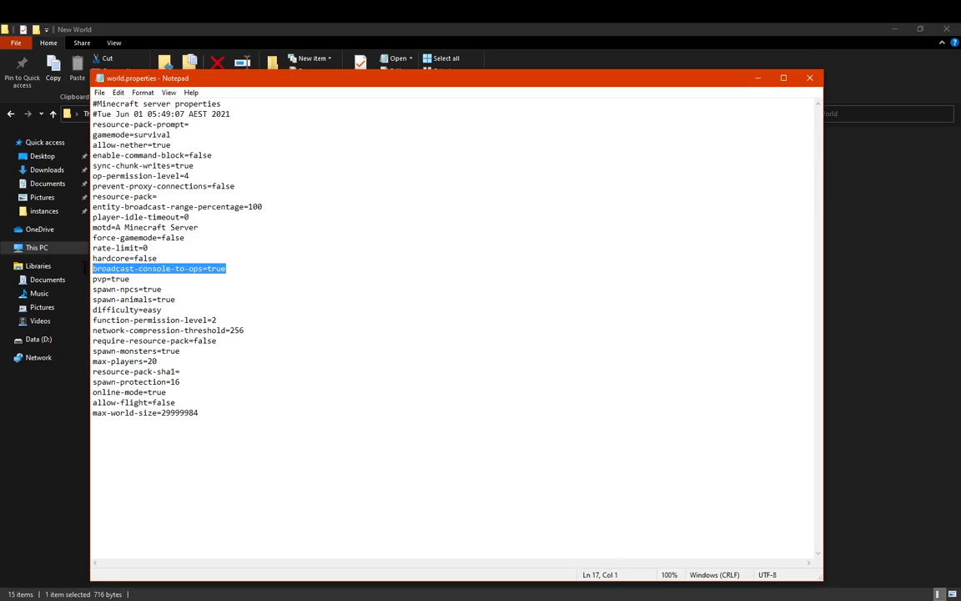
pyautogui.click(266, 207)
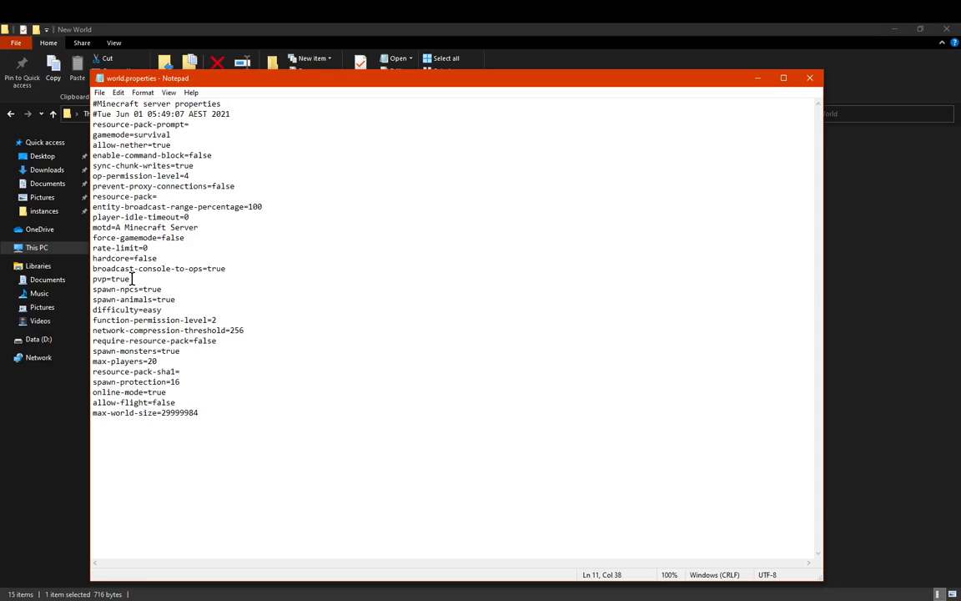
pyautogui.doubleClick(110, 277)
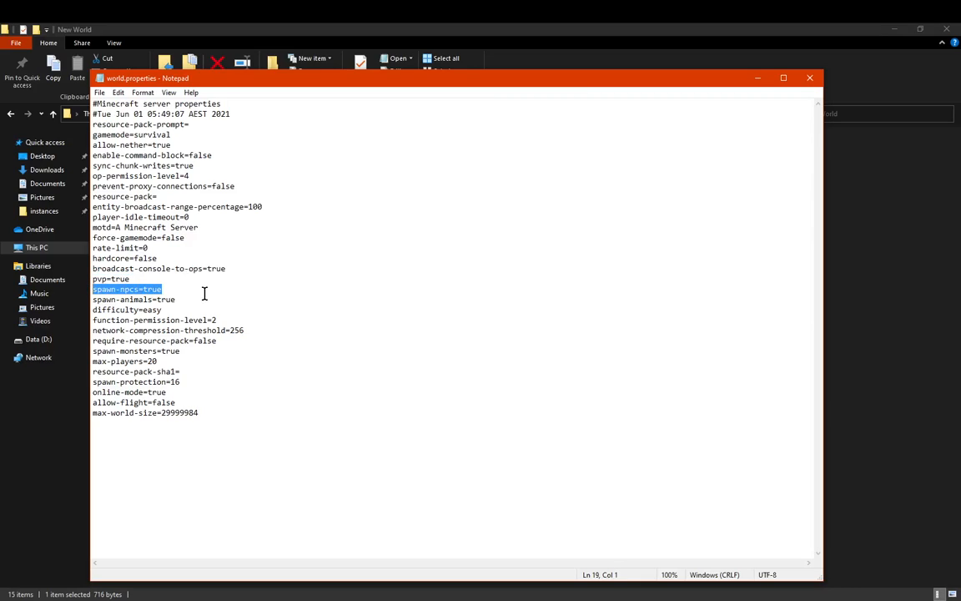
pyautogui.click(177, 309)
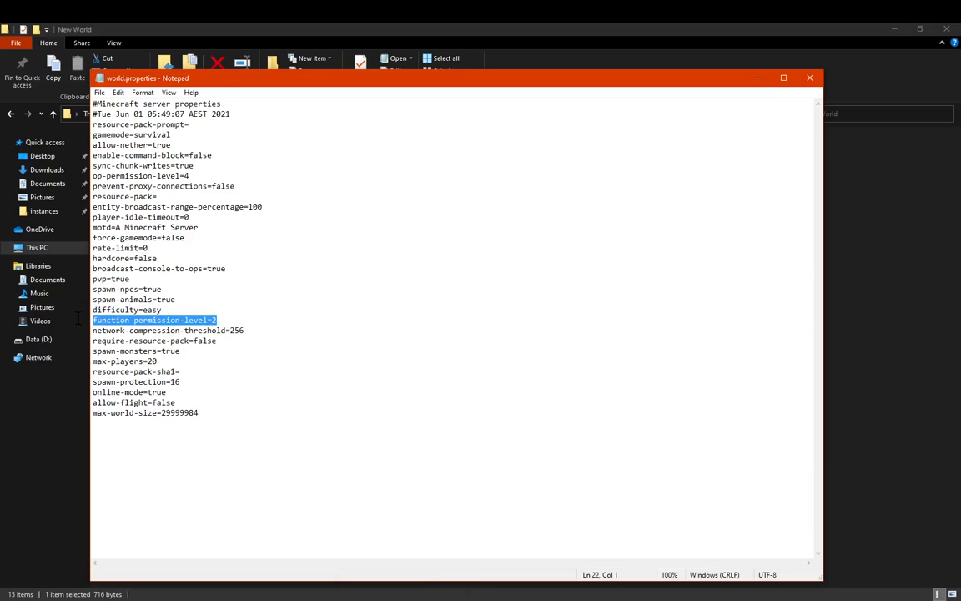
pyautogui.click(217, 321)
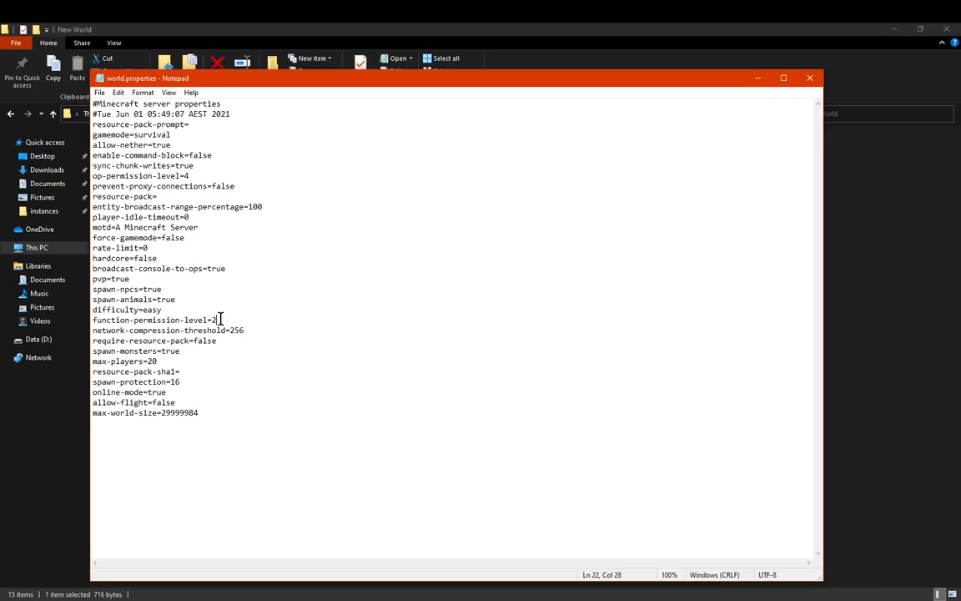
pyautogui.tripleClick(154, 320)
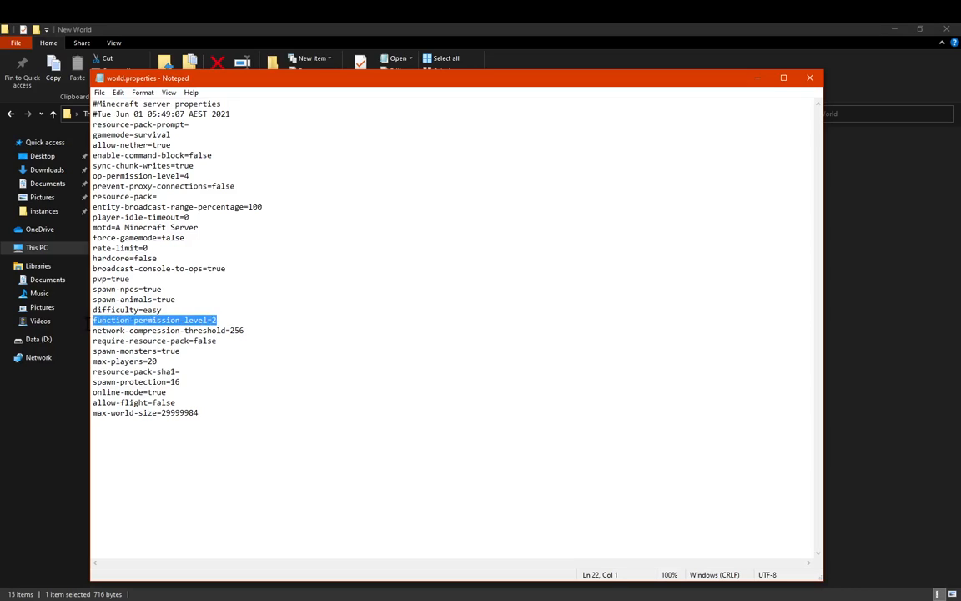
pyautogui.click(272, 320)
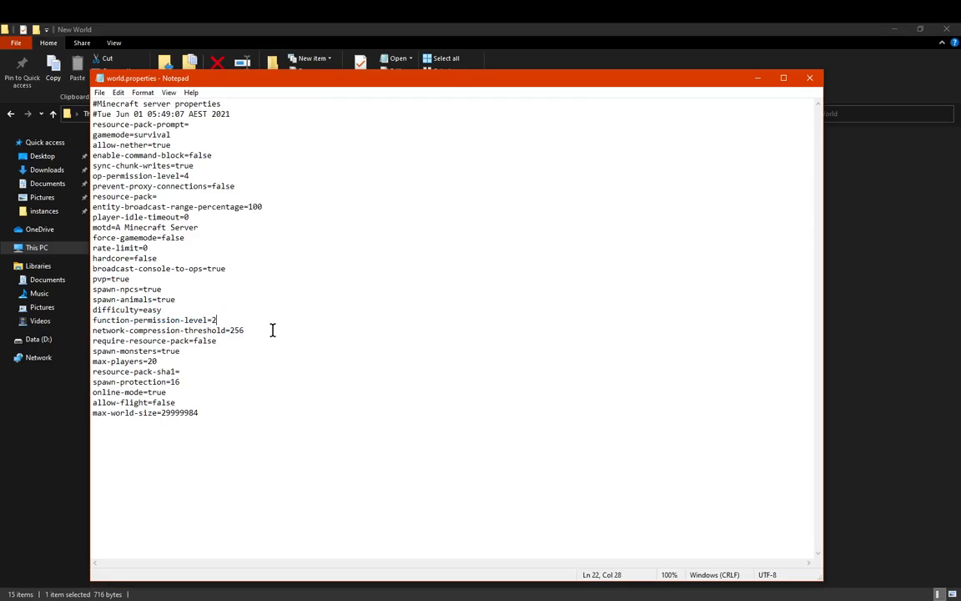
pyautogui.moveTo(291, 325)
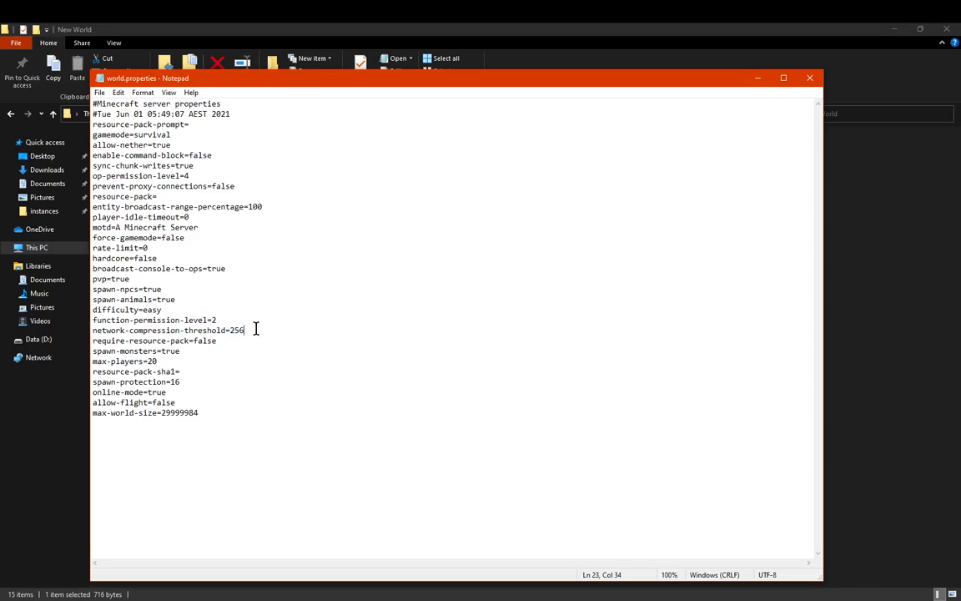
pyautogui.moveTo(267, 331)
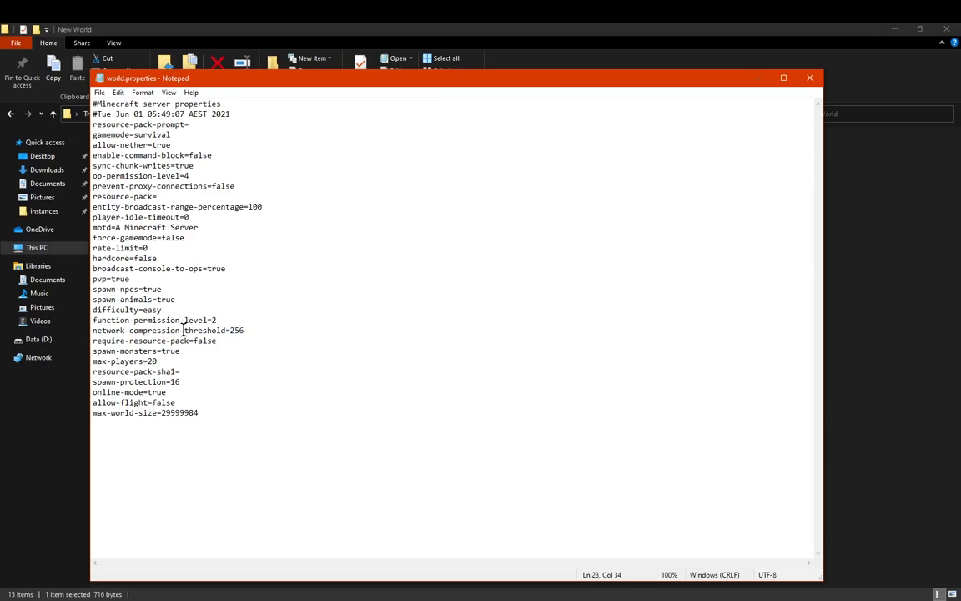
pyautogui.moveTo(260, 328)
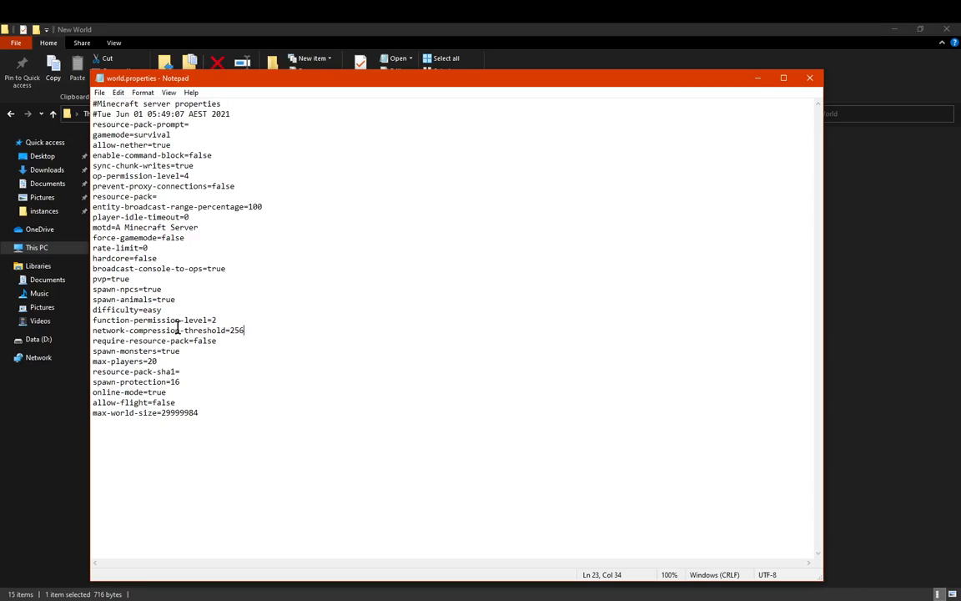
pyautogui.tripleClick(167, 331)
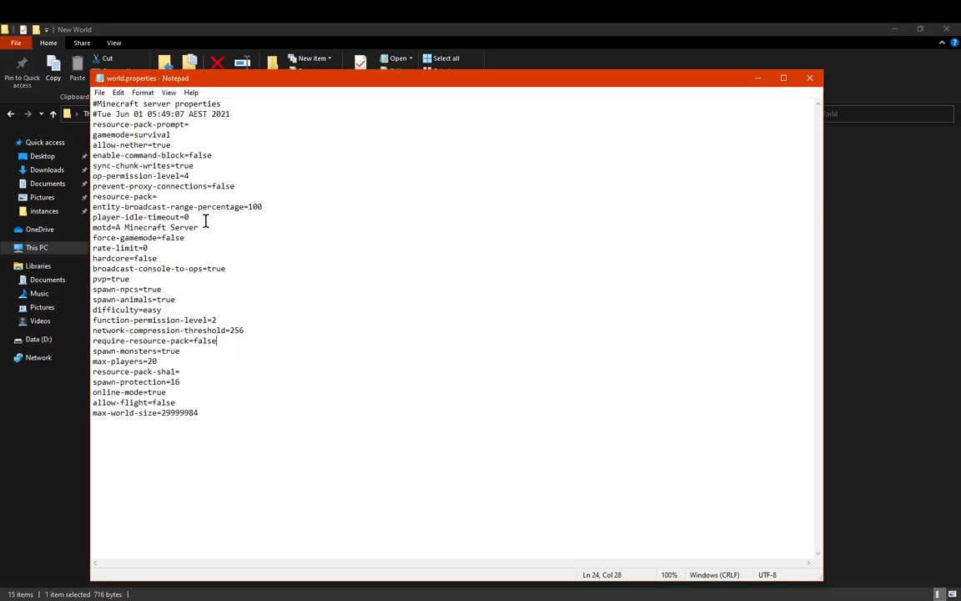
pyautogui.tripleClick(154, 340)
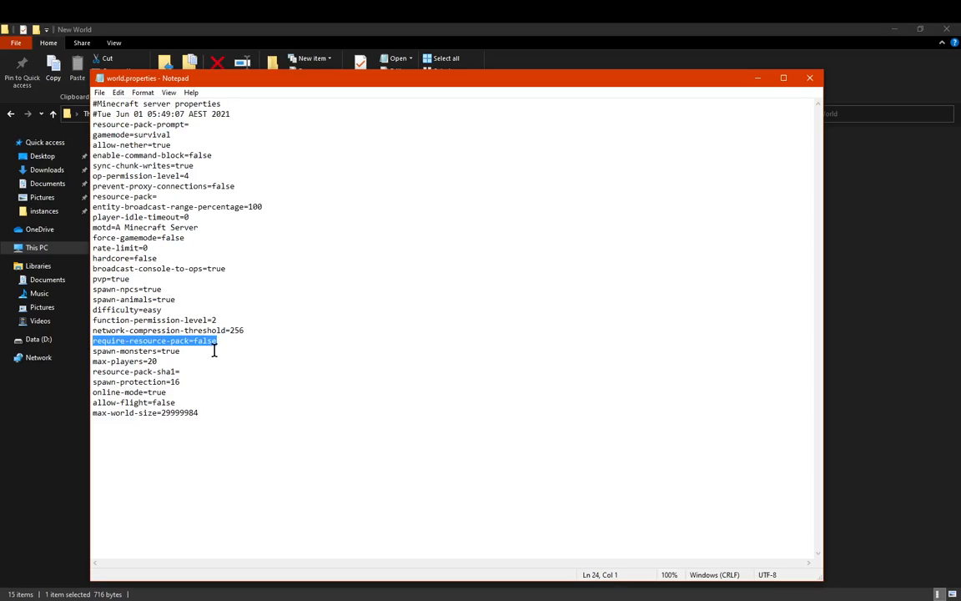
pyautogui.click(190, 123)
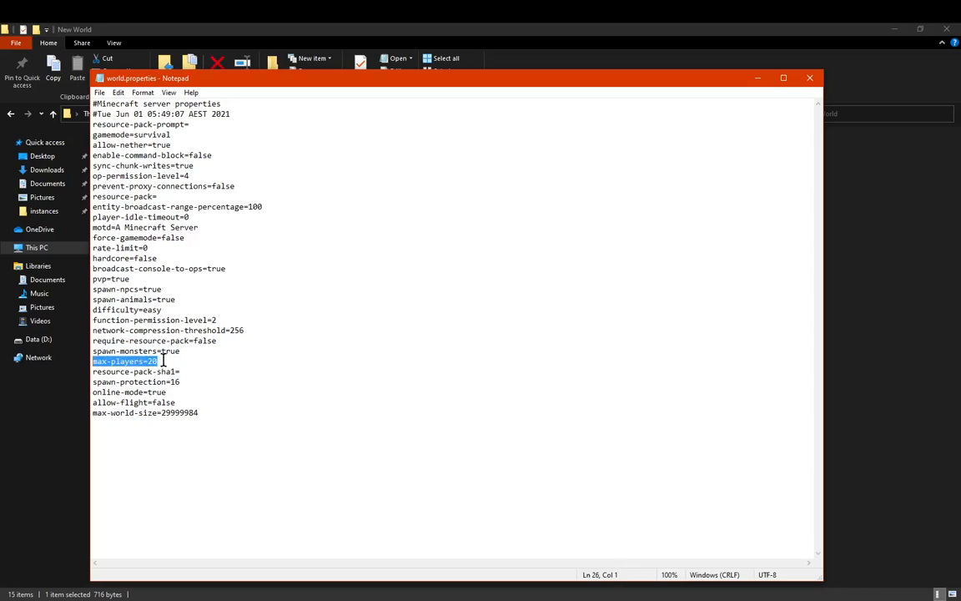
pyautogui.click(159, 361)
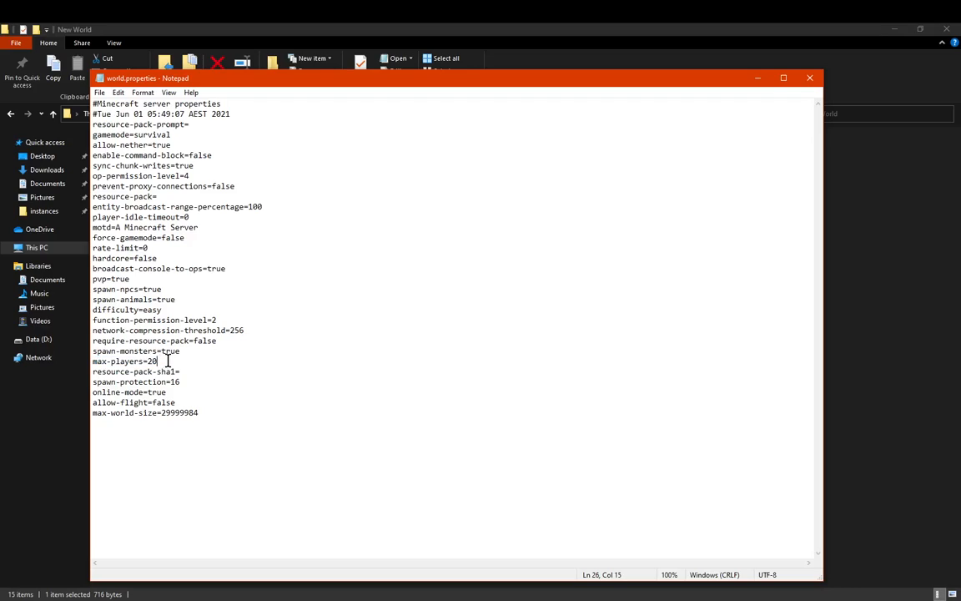
pyautogui.doubleClick(150, 360)
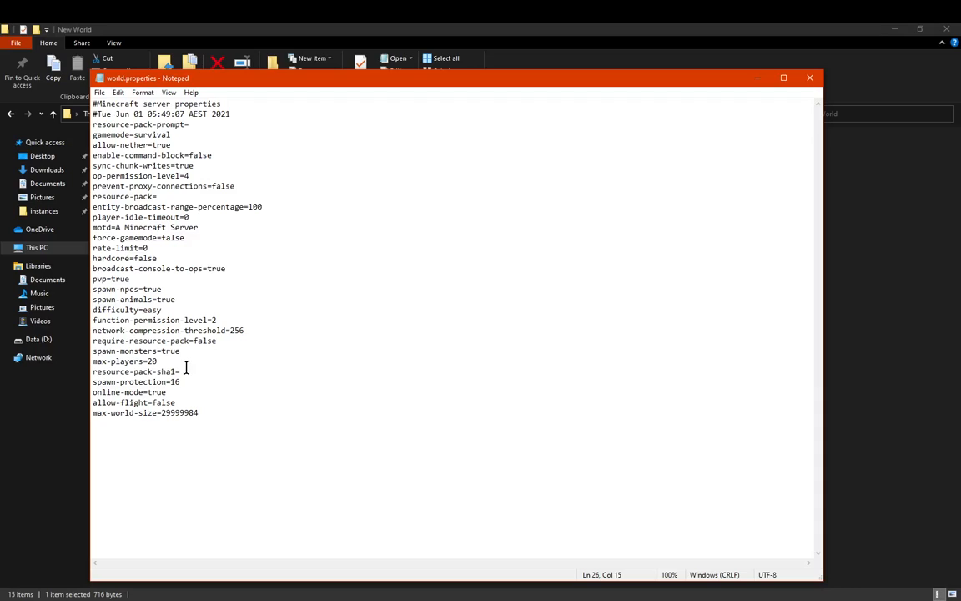
pyautogui.click(180, 370)
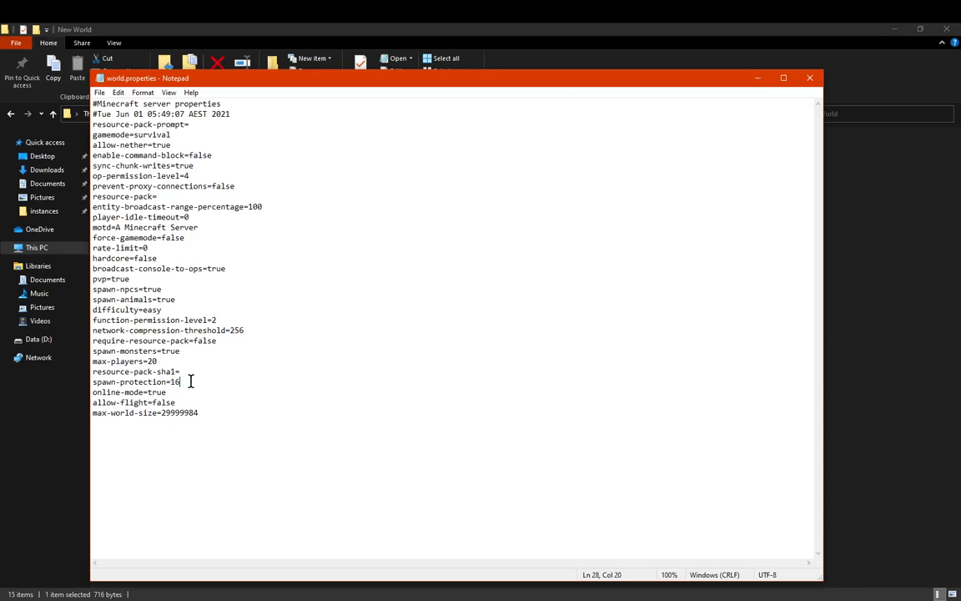
pyautogui.tripleClick(137, 380)
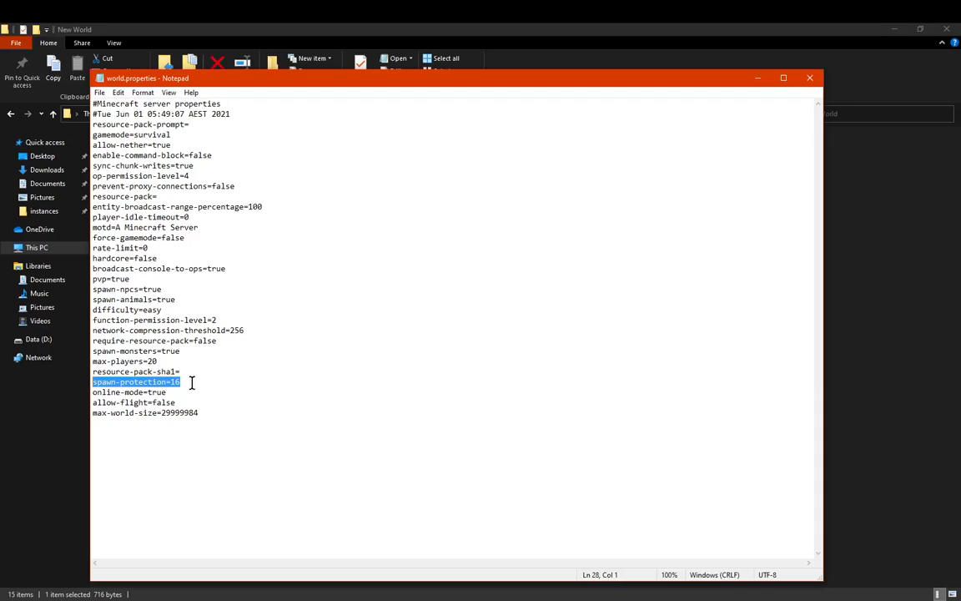
pyautogui.click(185, 382)
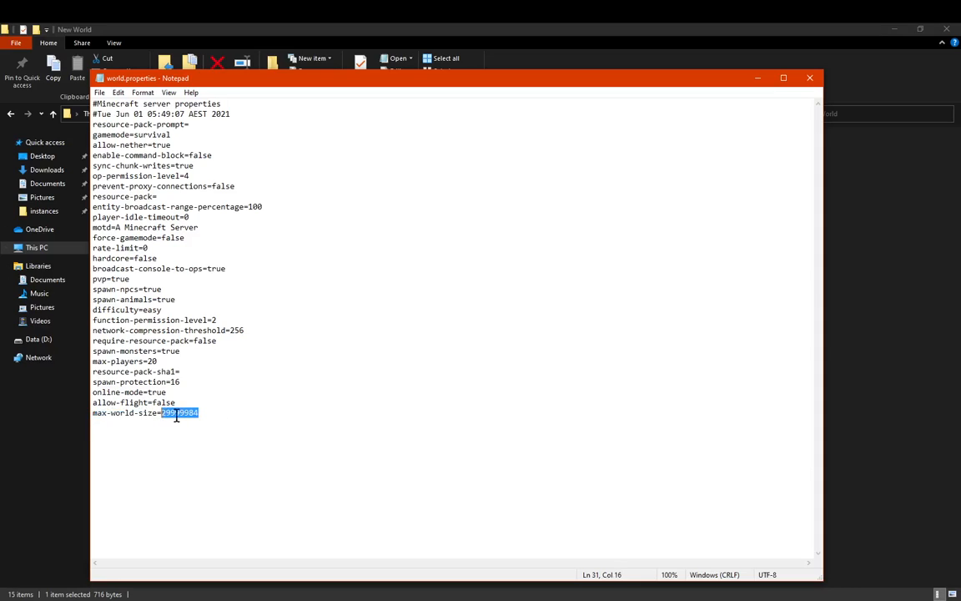
pyautogui.click(216, 412)
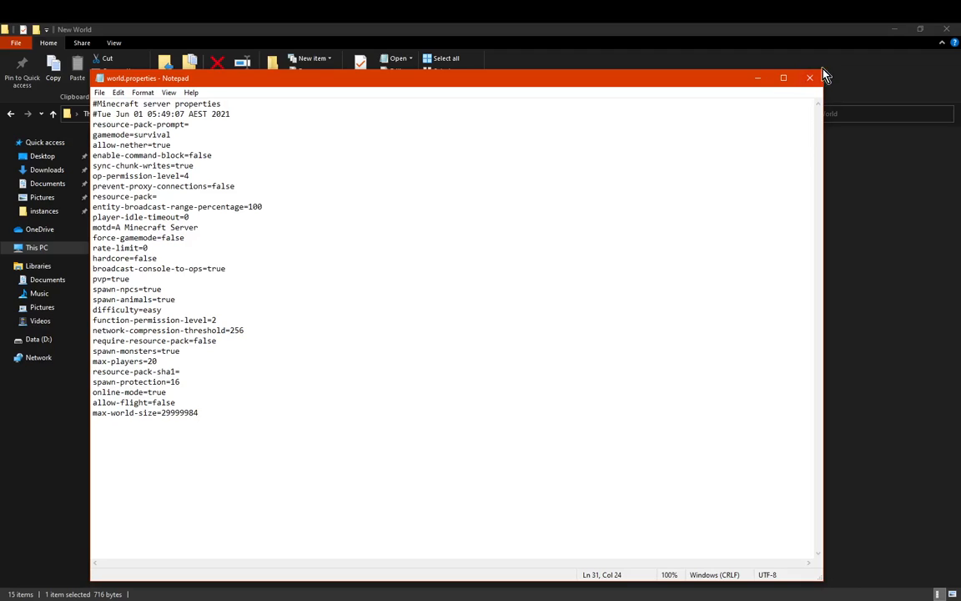
# Close world.properties in Notepad and return to Minecraft's Select Resource Packs screen
pyautogui.click(808, 78)
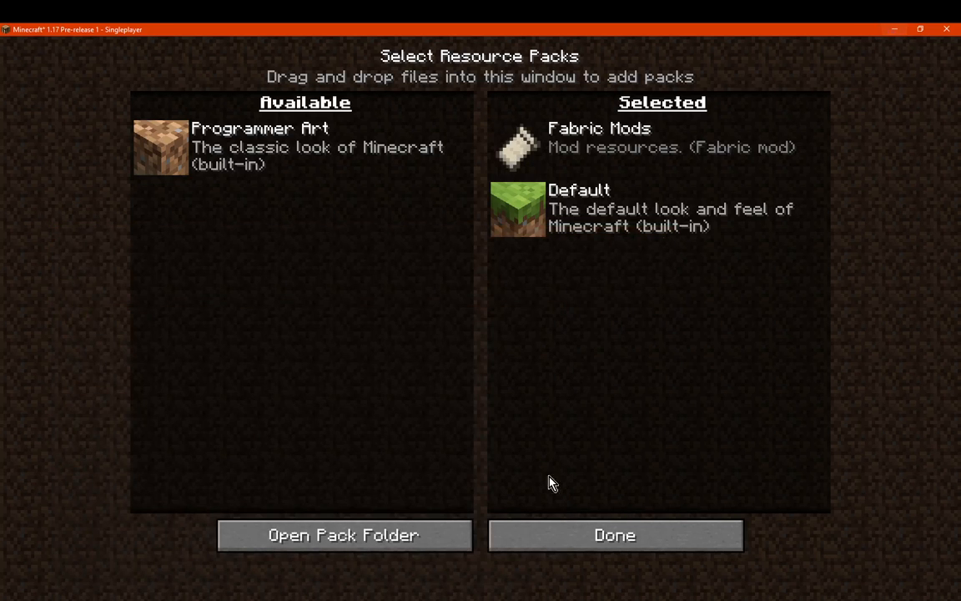
pyautogui.click(614, 534)
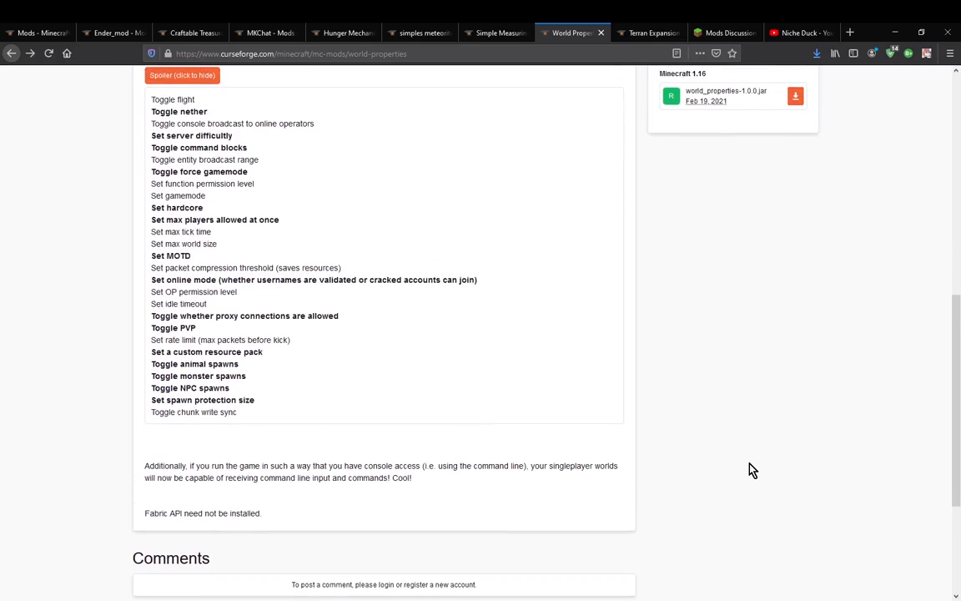
# Scroll the World Properties mod page to the full options list and clear the text selection
pyautogui.scroll(3)
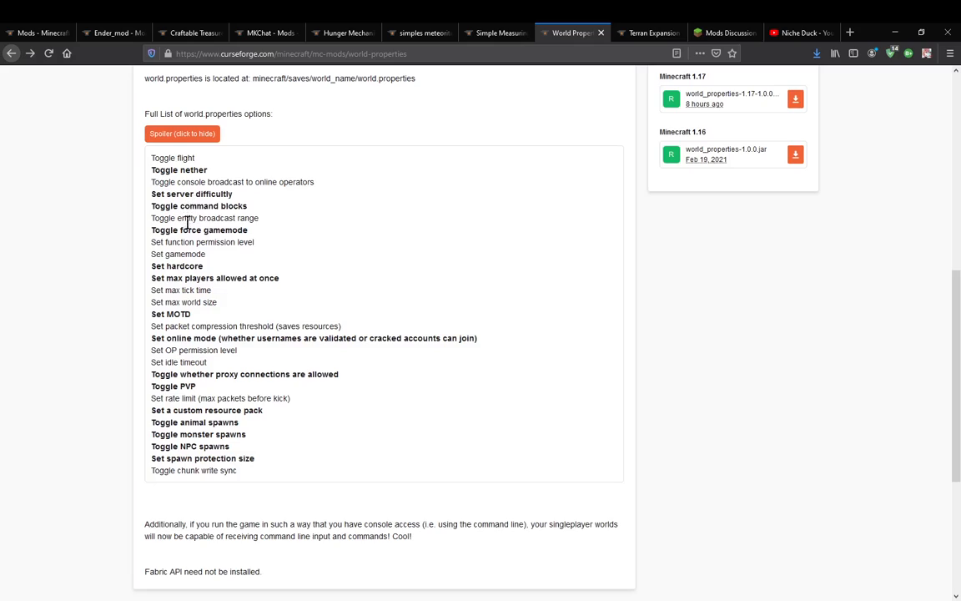
pyautogui.moveTo(193, 290)
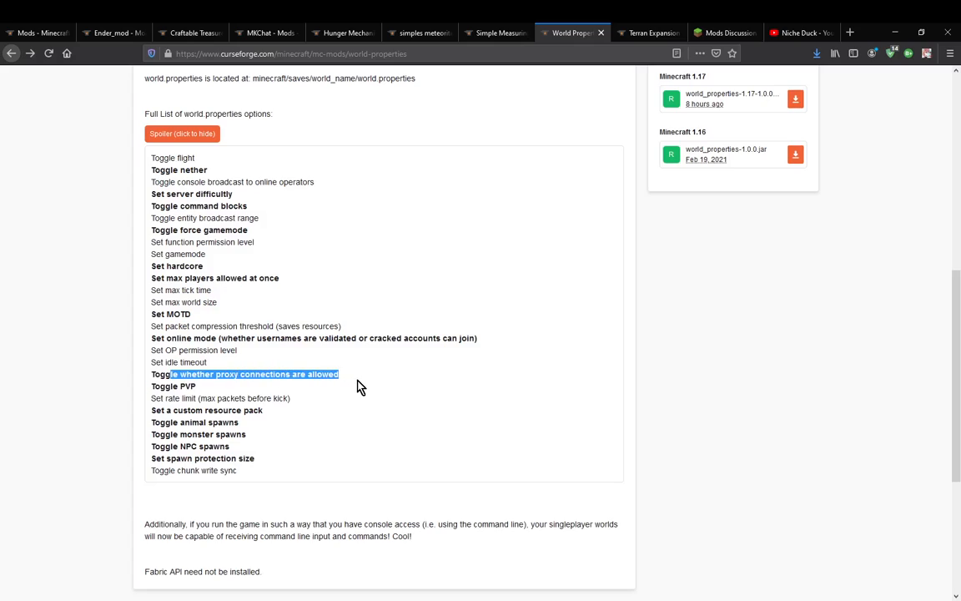
pyautogui.click(167, 387)
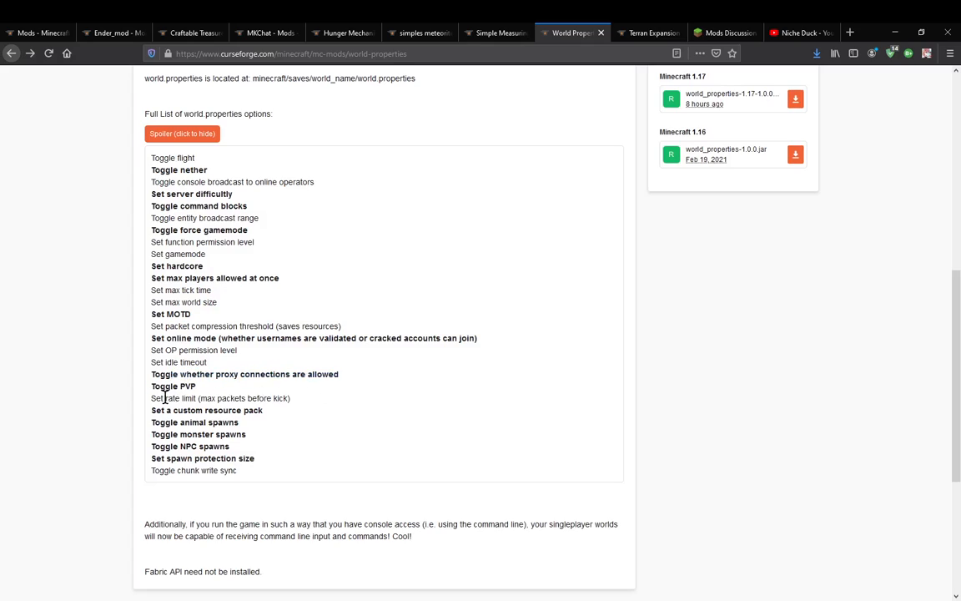